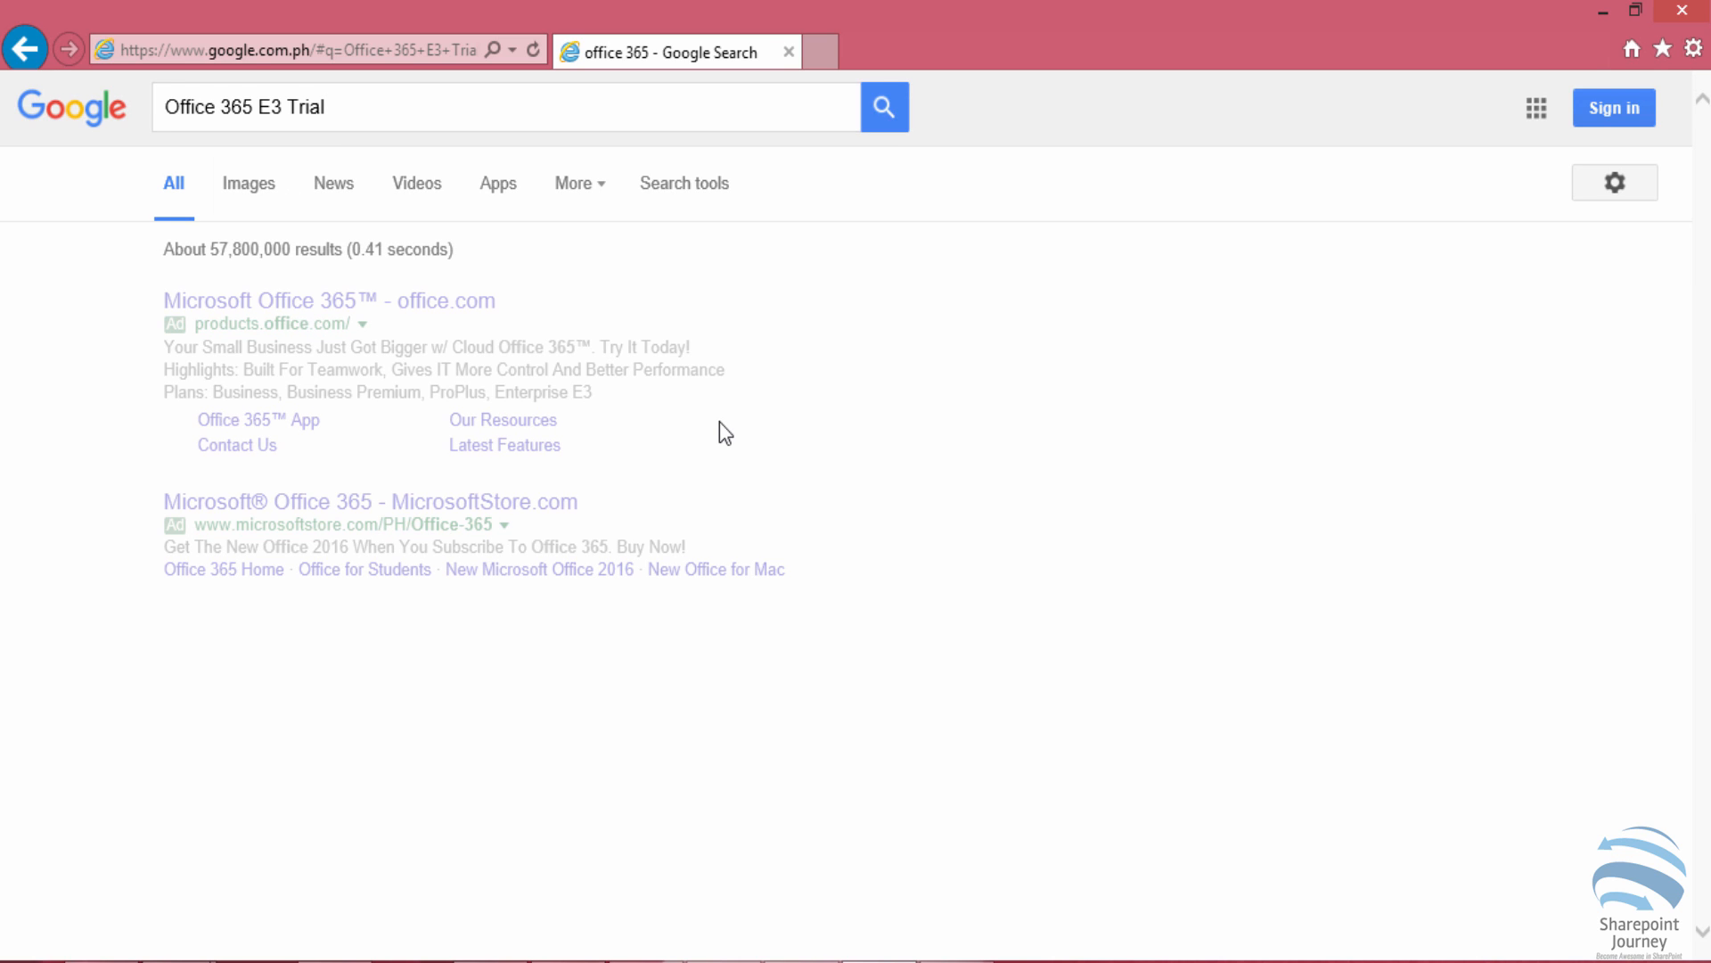
{"action": "mouse_move", "coordinate": [1105, 385]}
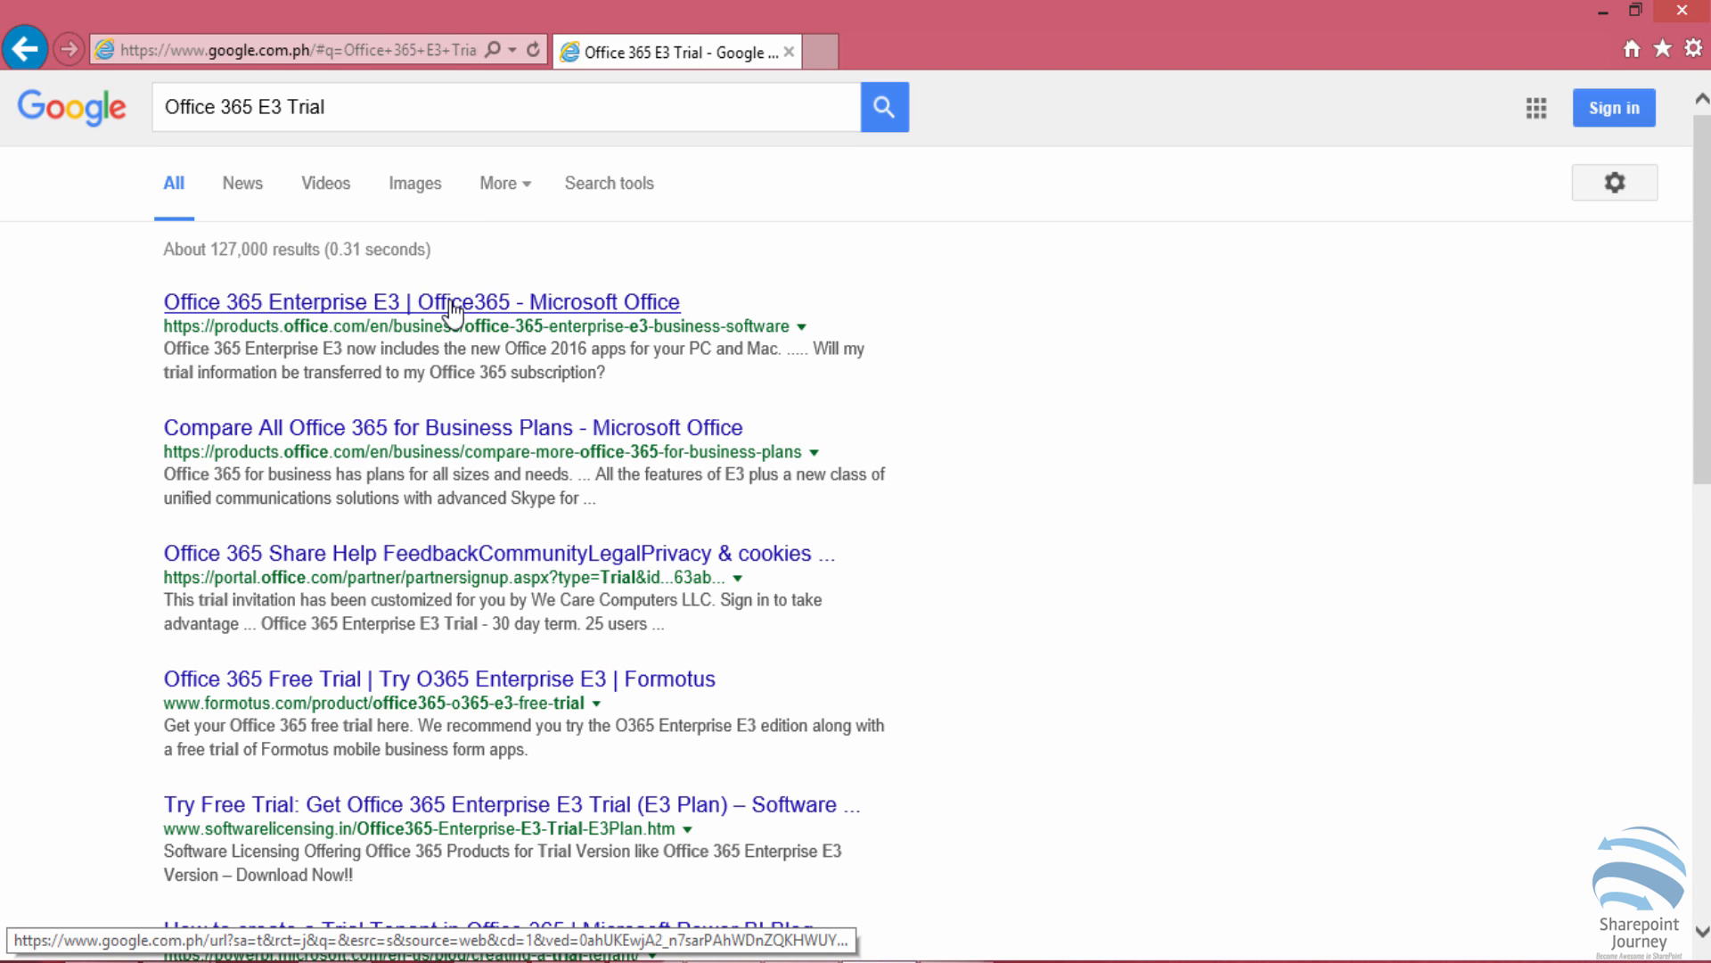
- Reach the Office 365 Enterprise E3 product page and start its free trial signup
{"action": "left_click", "coordinate": [420, 303]}
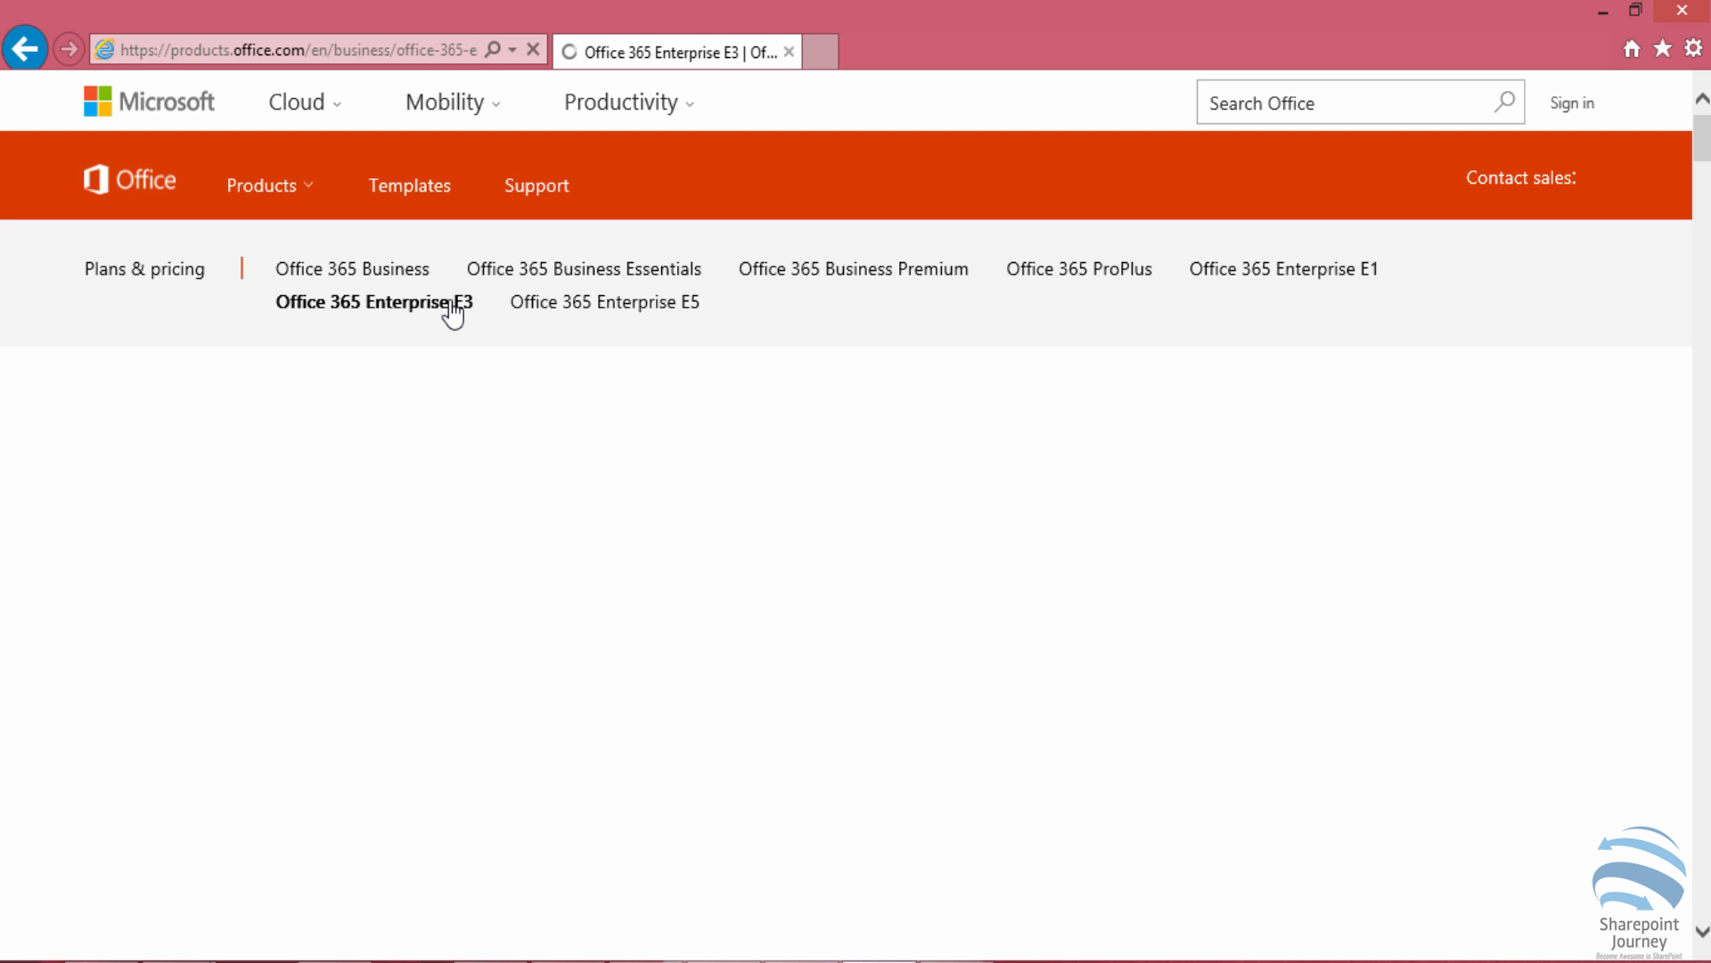
{"action": "left_click", "coordinate": [373, 303]}
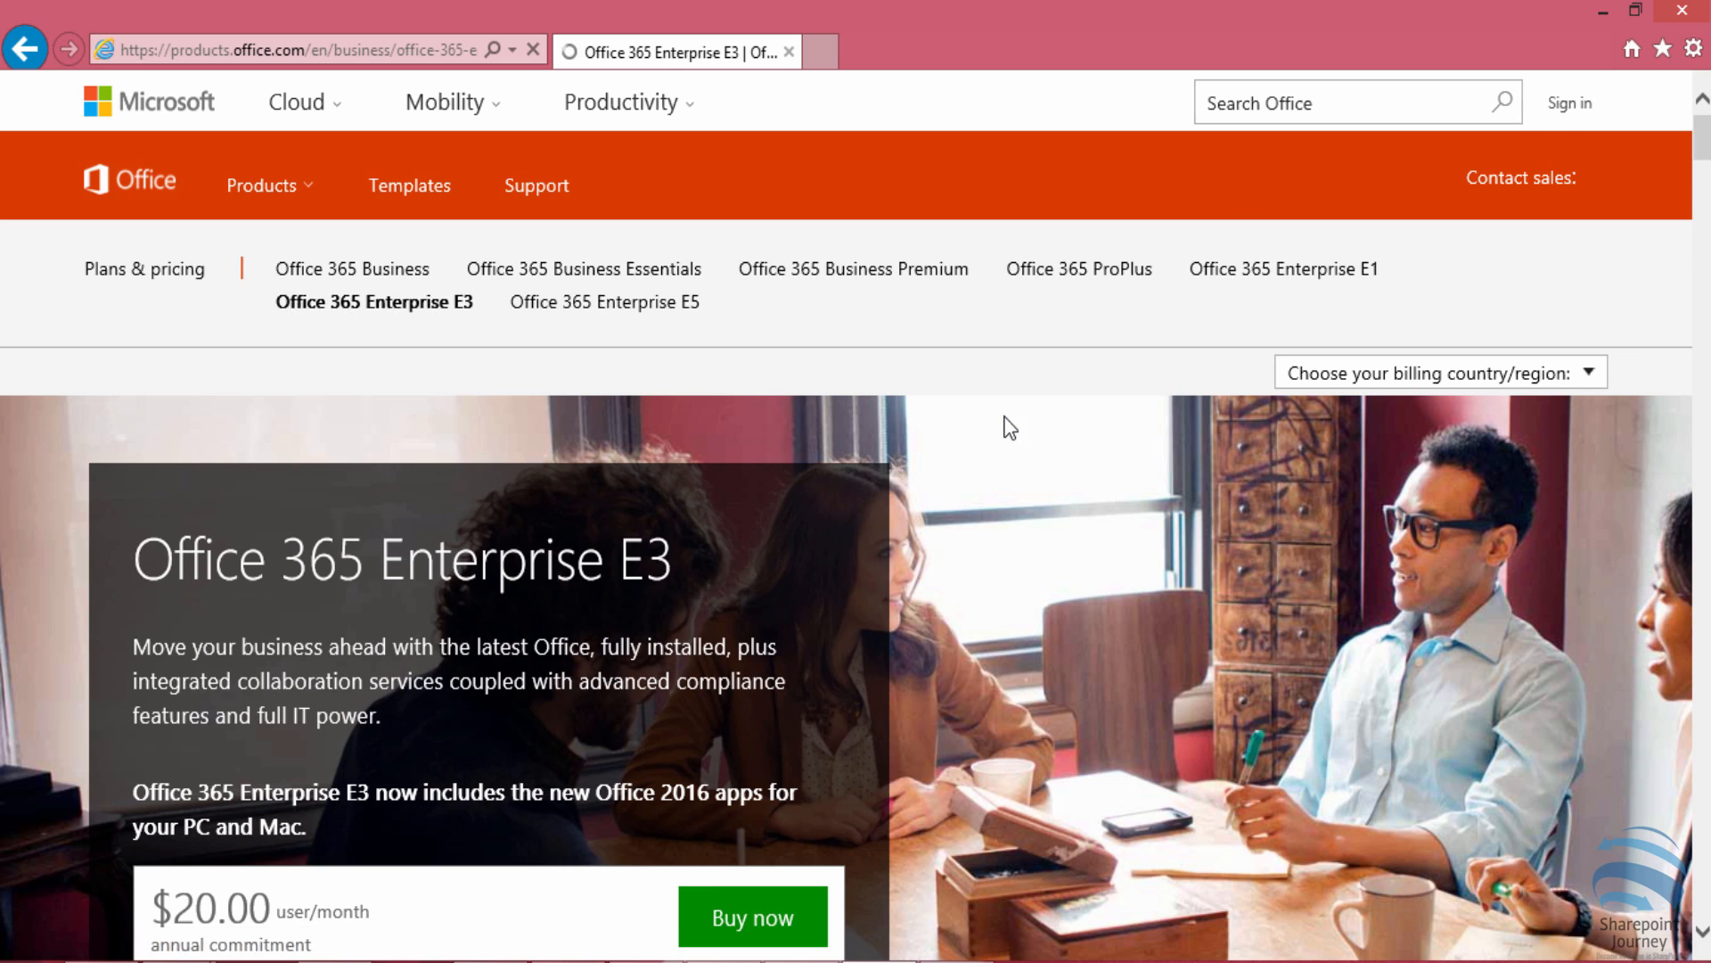
{"action": "scroll", "scroll_direction": "down", "scroll_amount": 3}
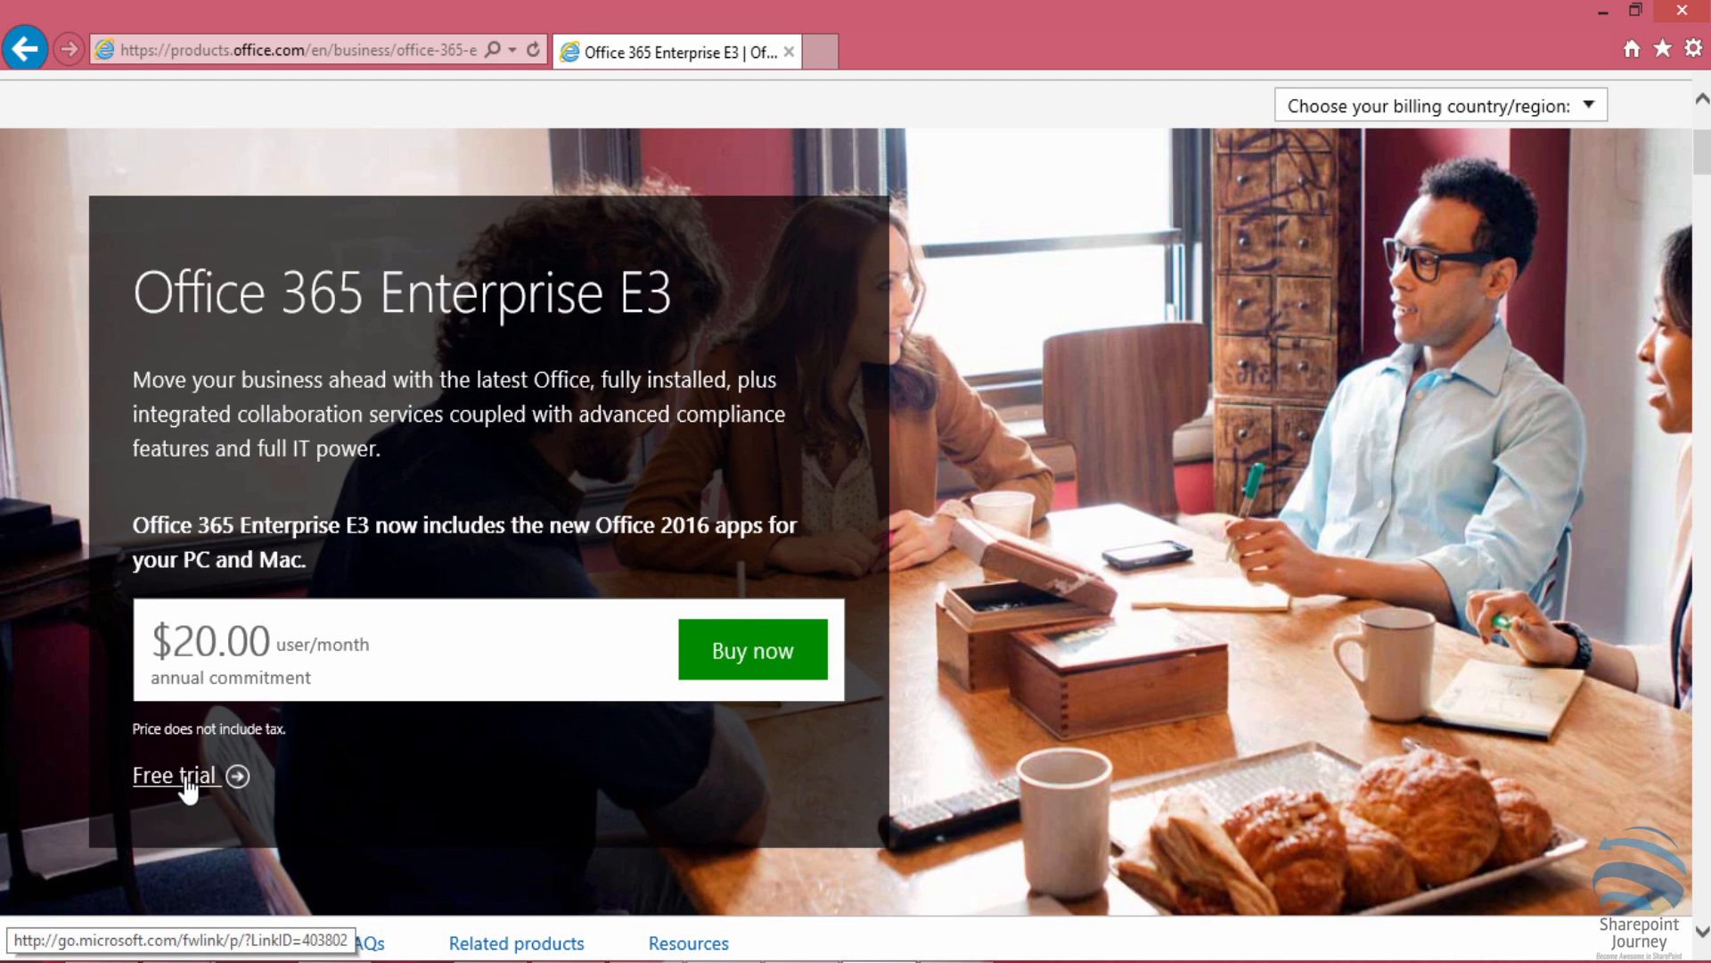
{"action": "left_click", "coordinate": [174, 775]}
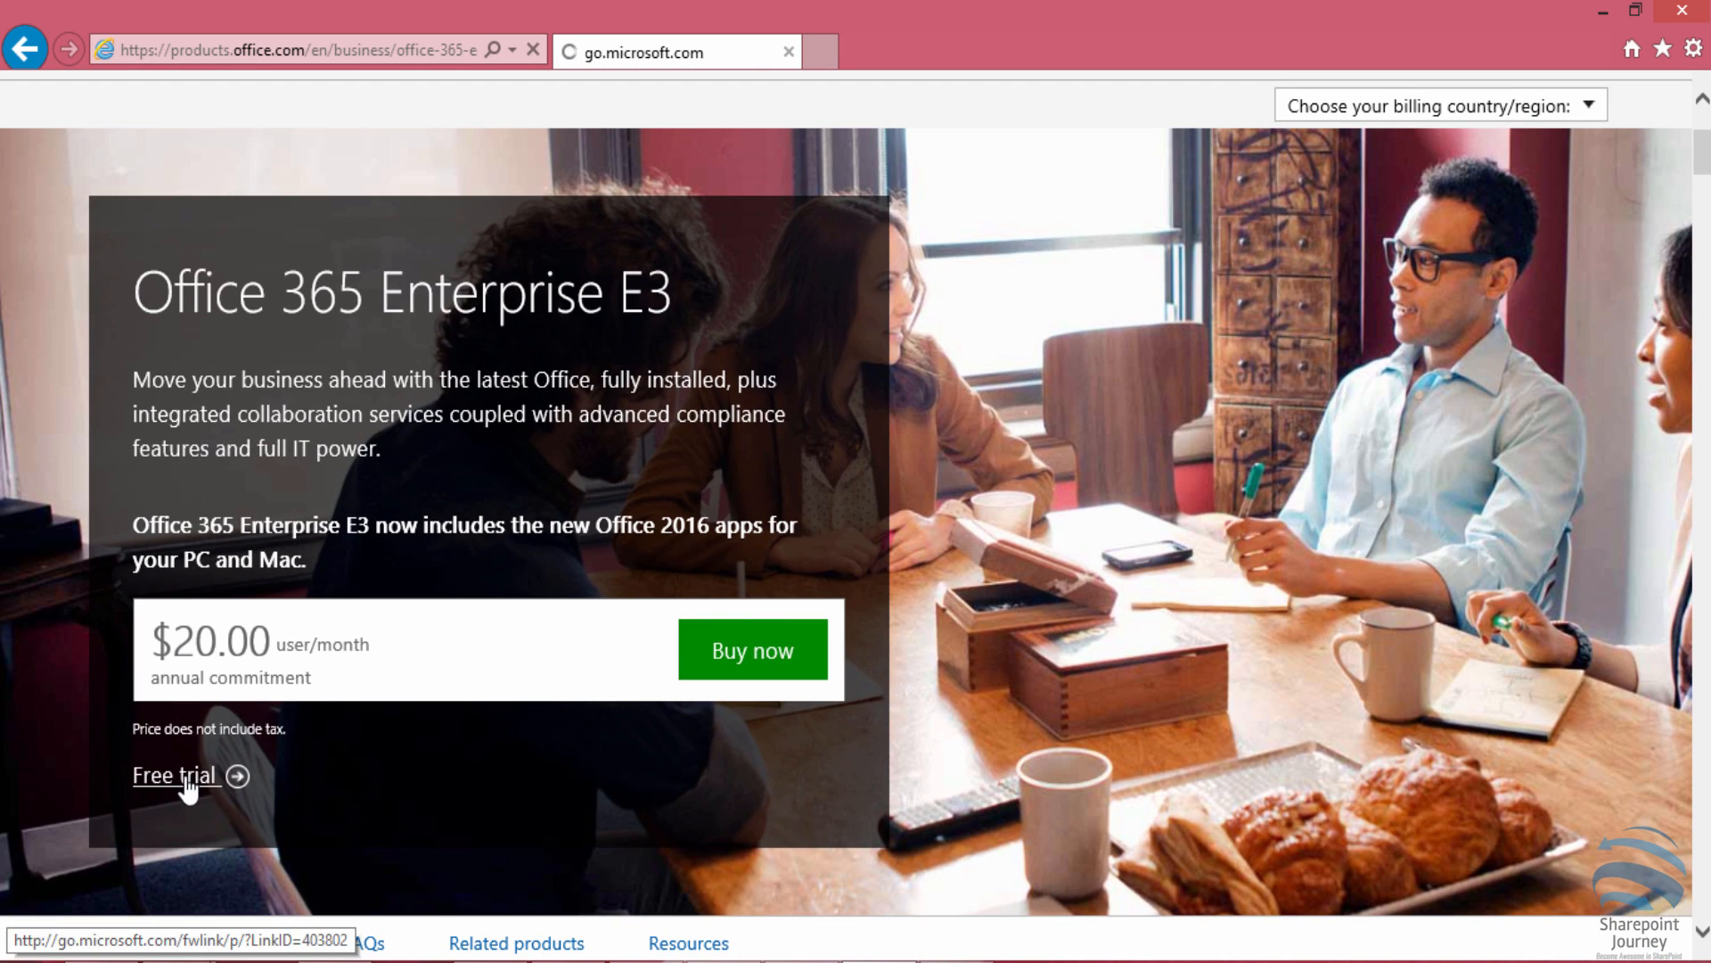
{"action": "left_click", "coordinate": [173, 775]}
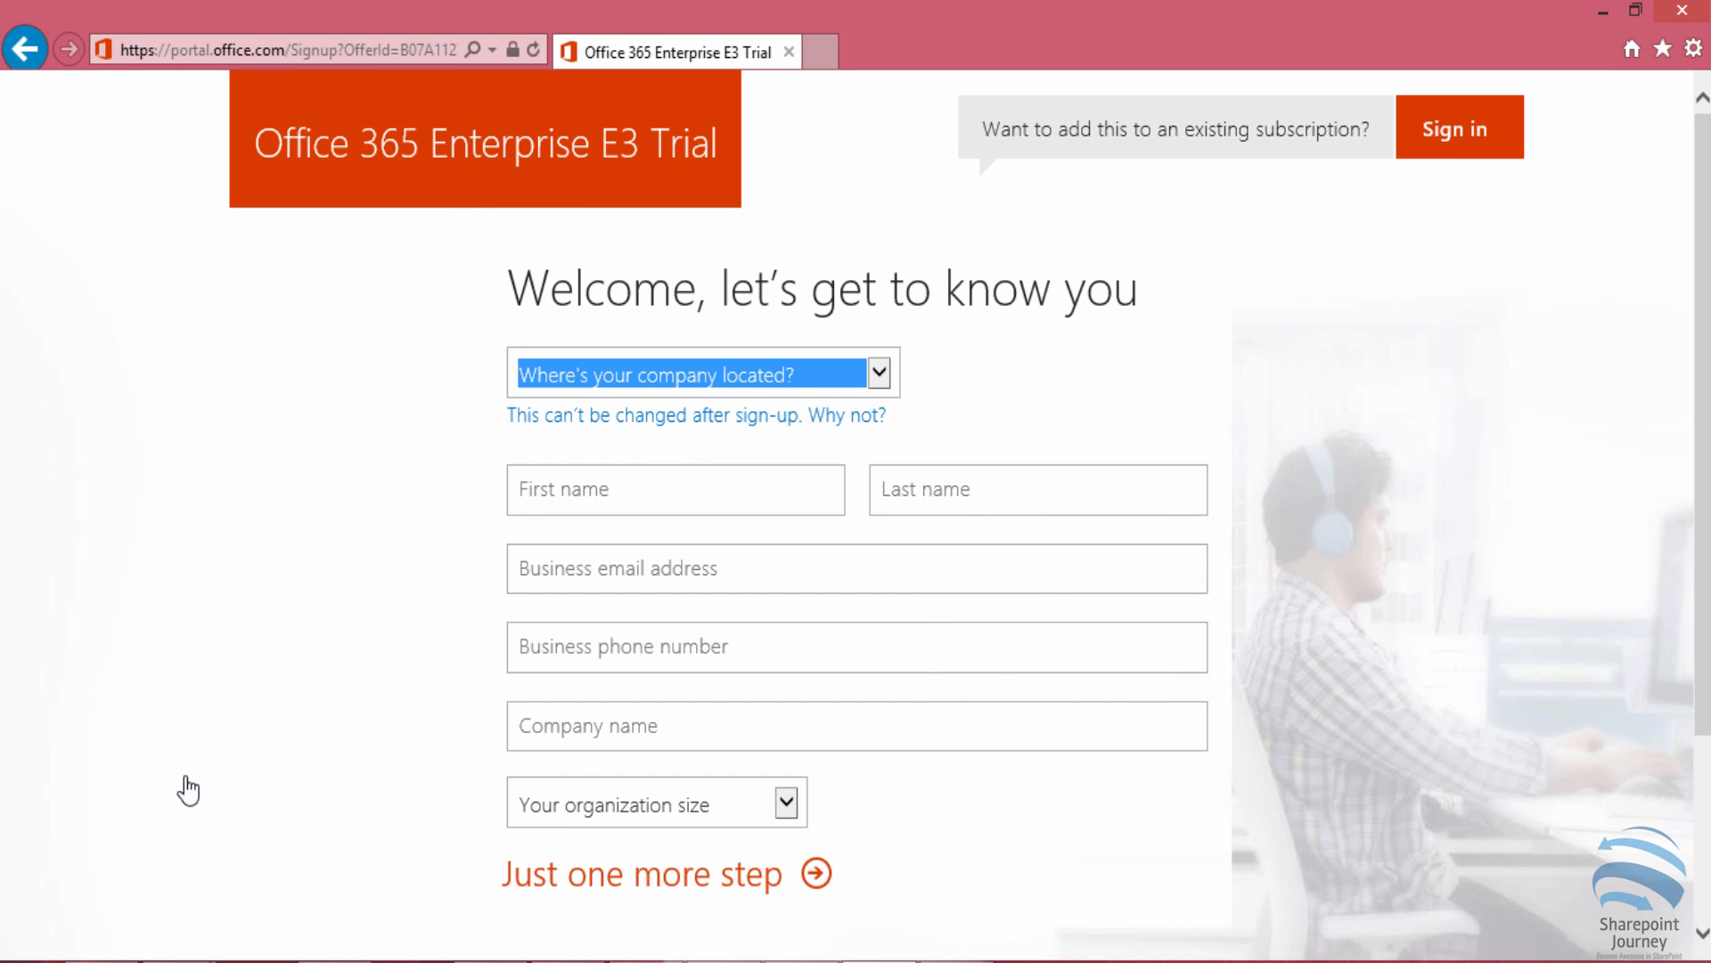
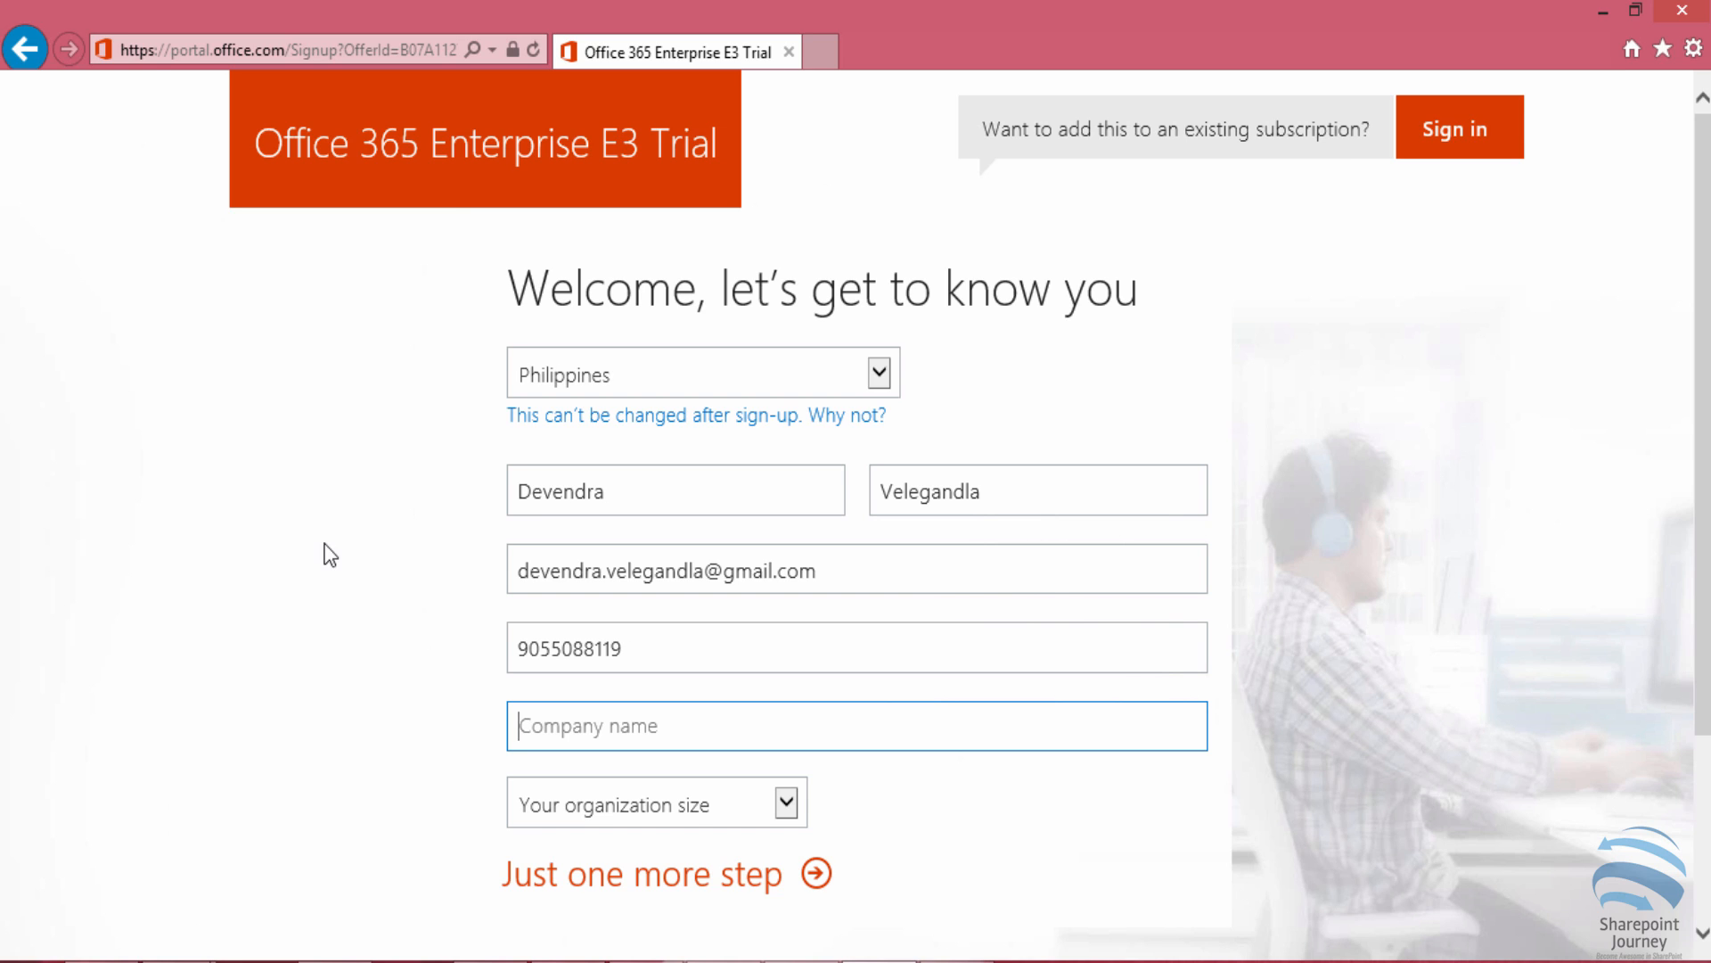
- Set the company to SharePoint Journey and organization size to 1 person
{"action": "type", "text": "SharePoint Journey"}
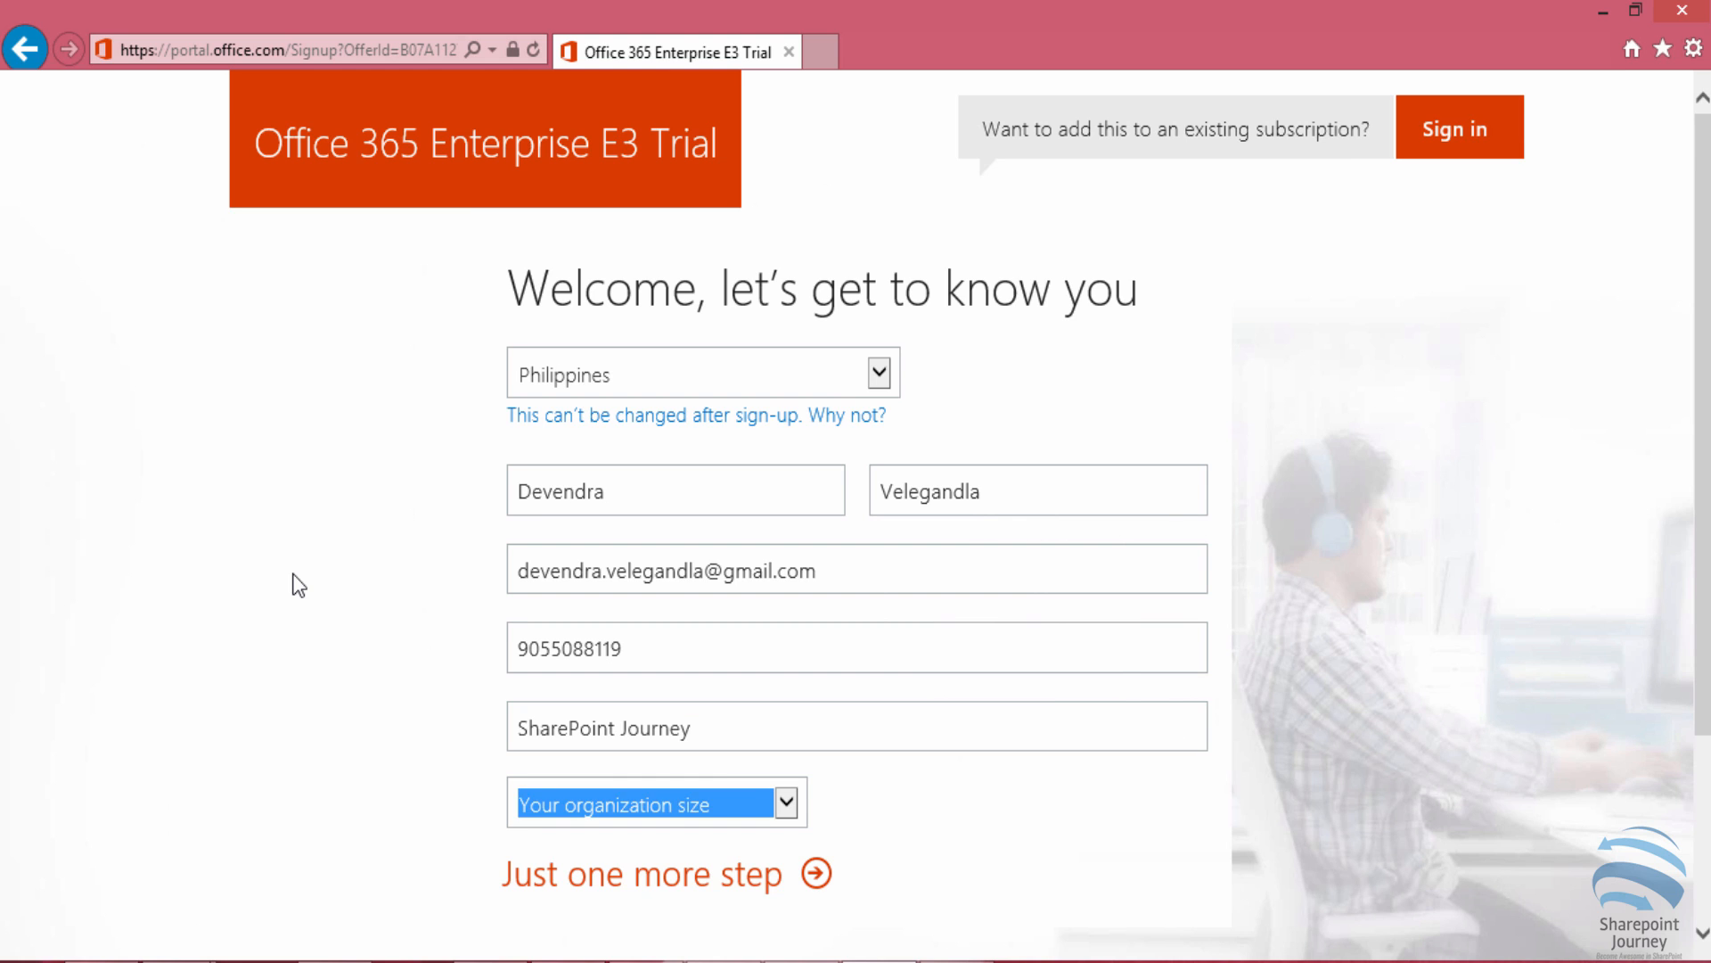
{"action": "left_click", "coordinate": [655, 805]}
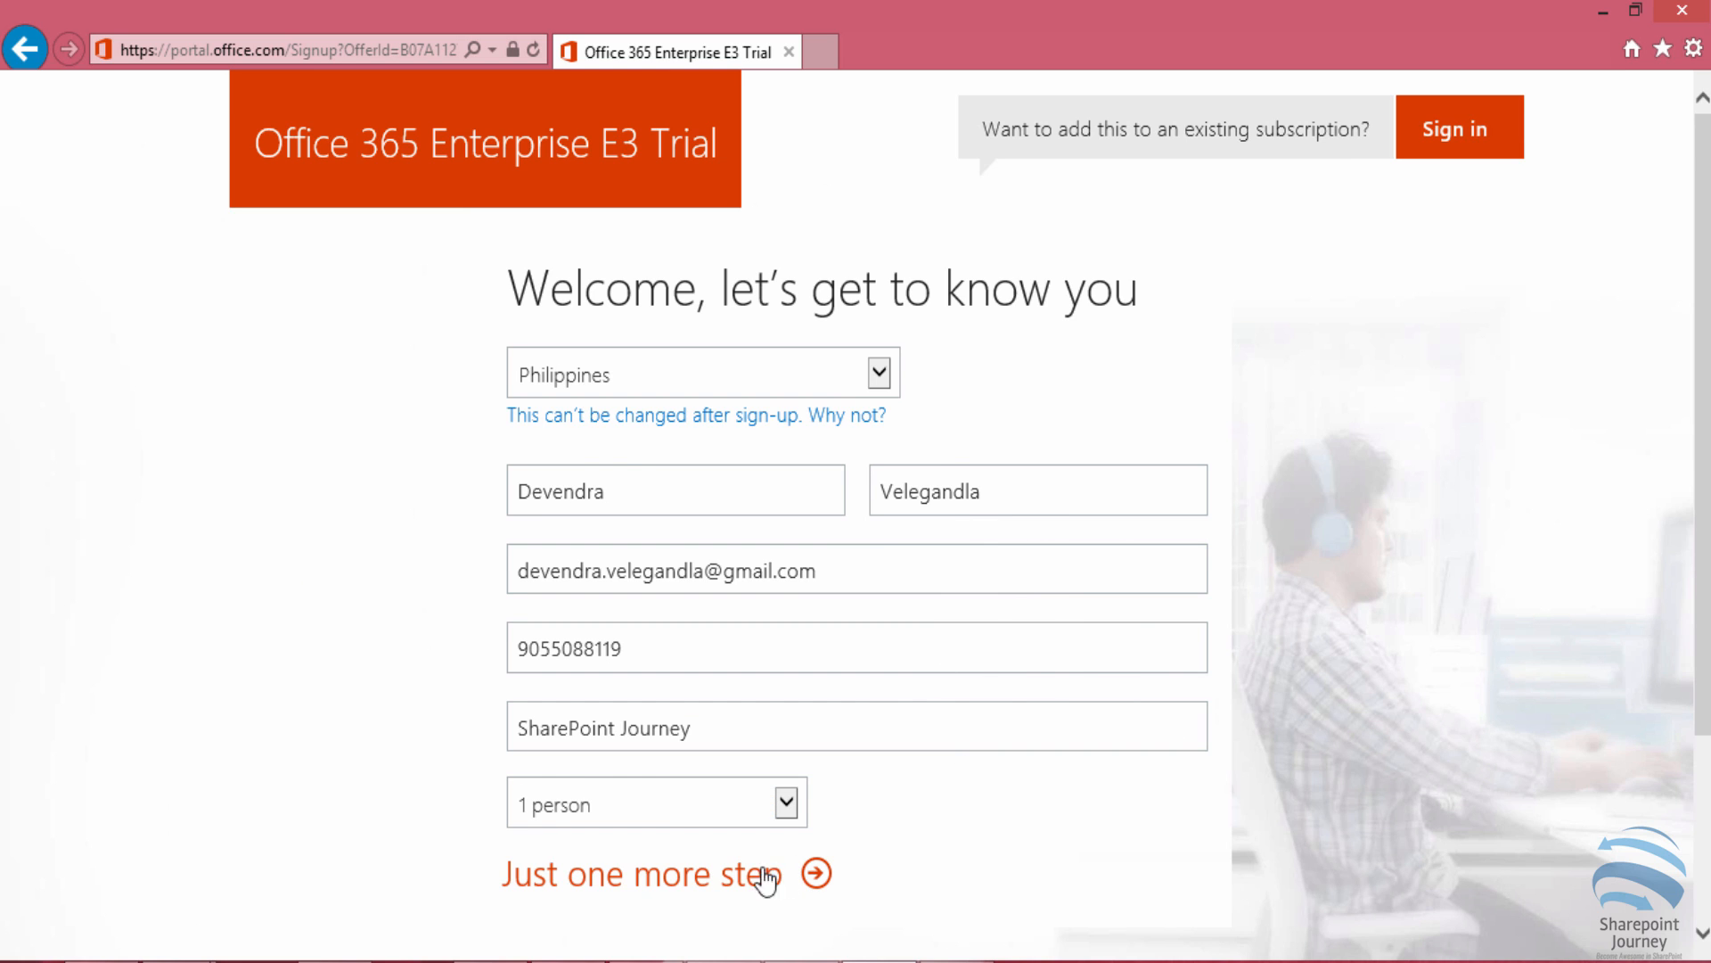
{"action": "left_click", "coordinate": [806, 874]}
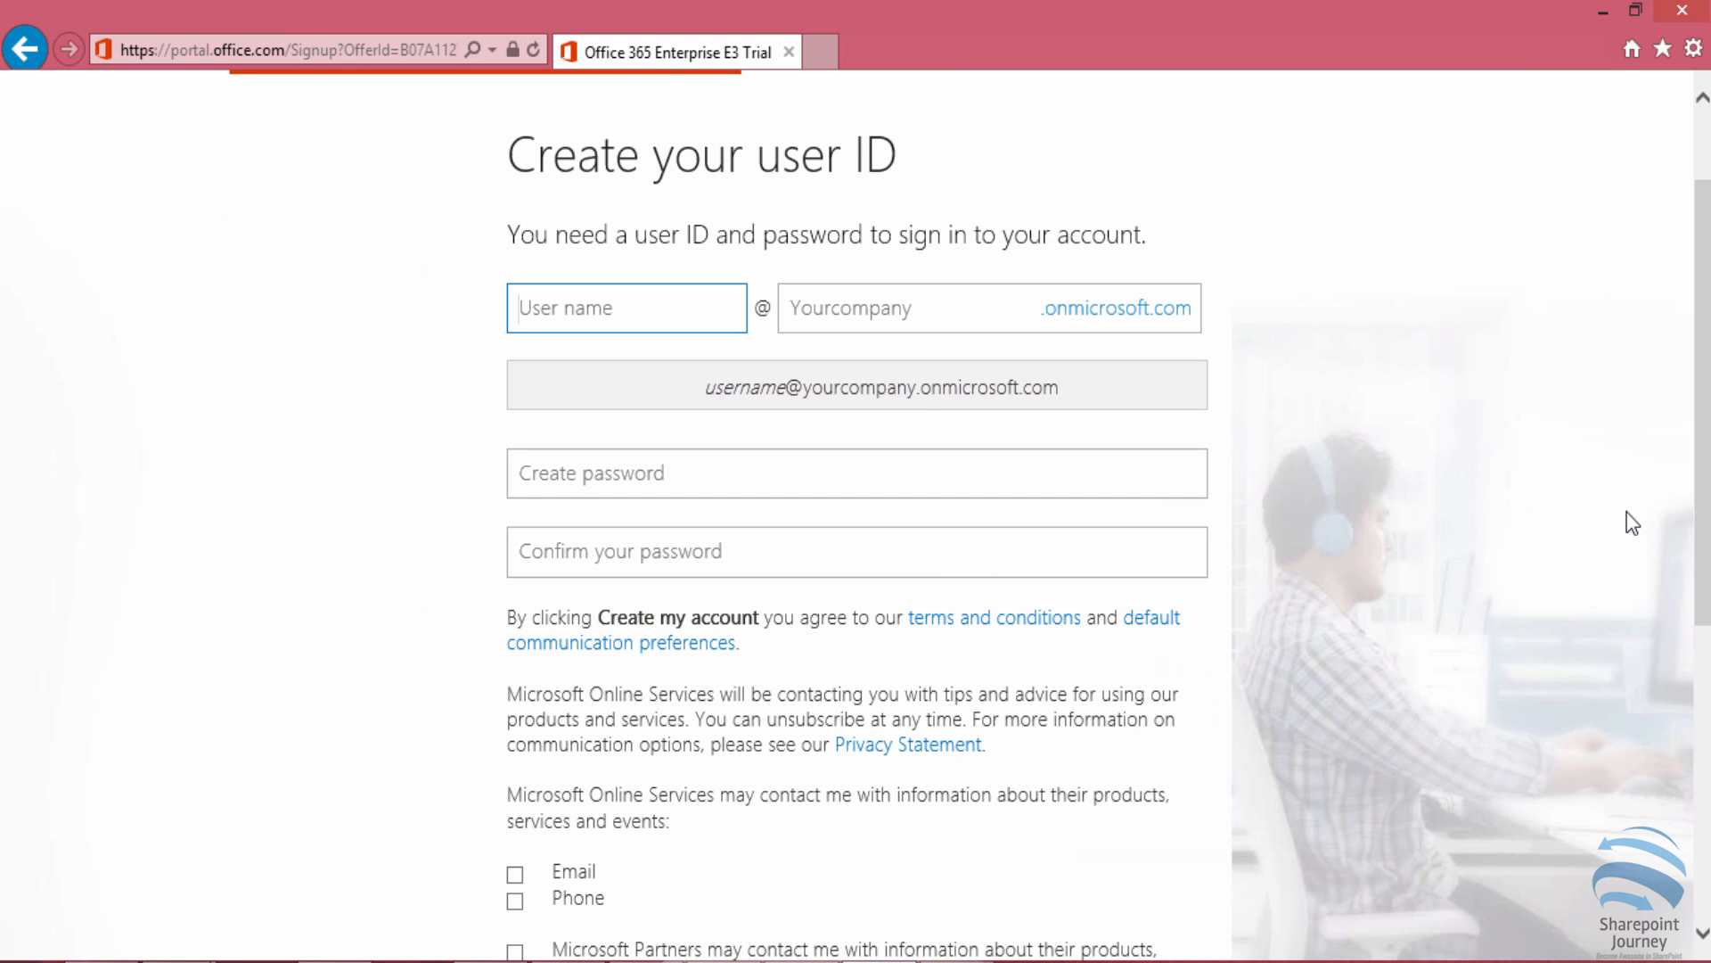
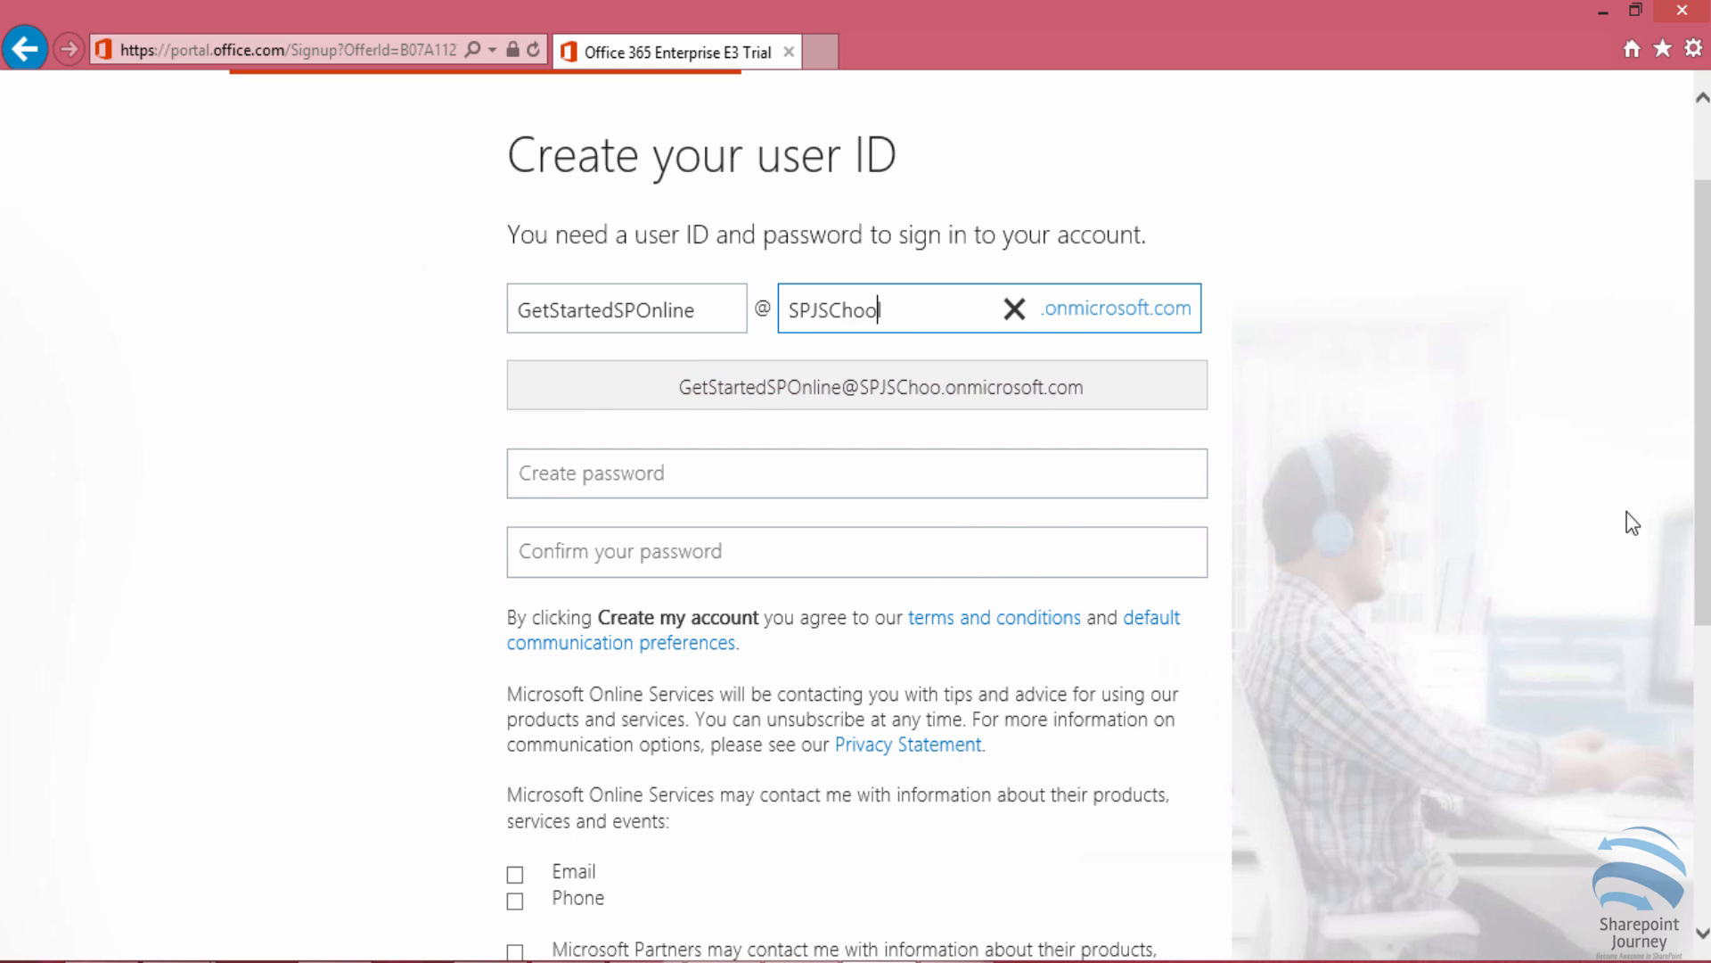
{"action": "left_click", "coordinate": [855, 480]}
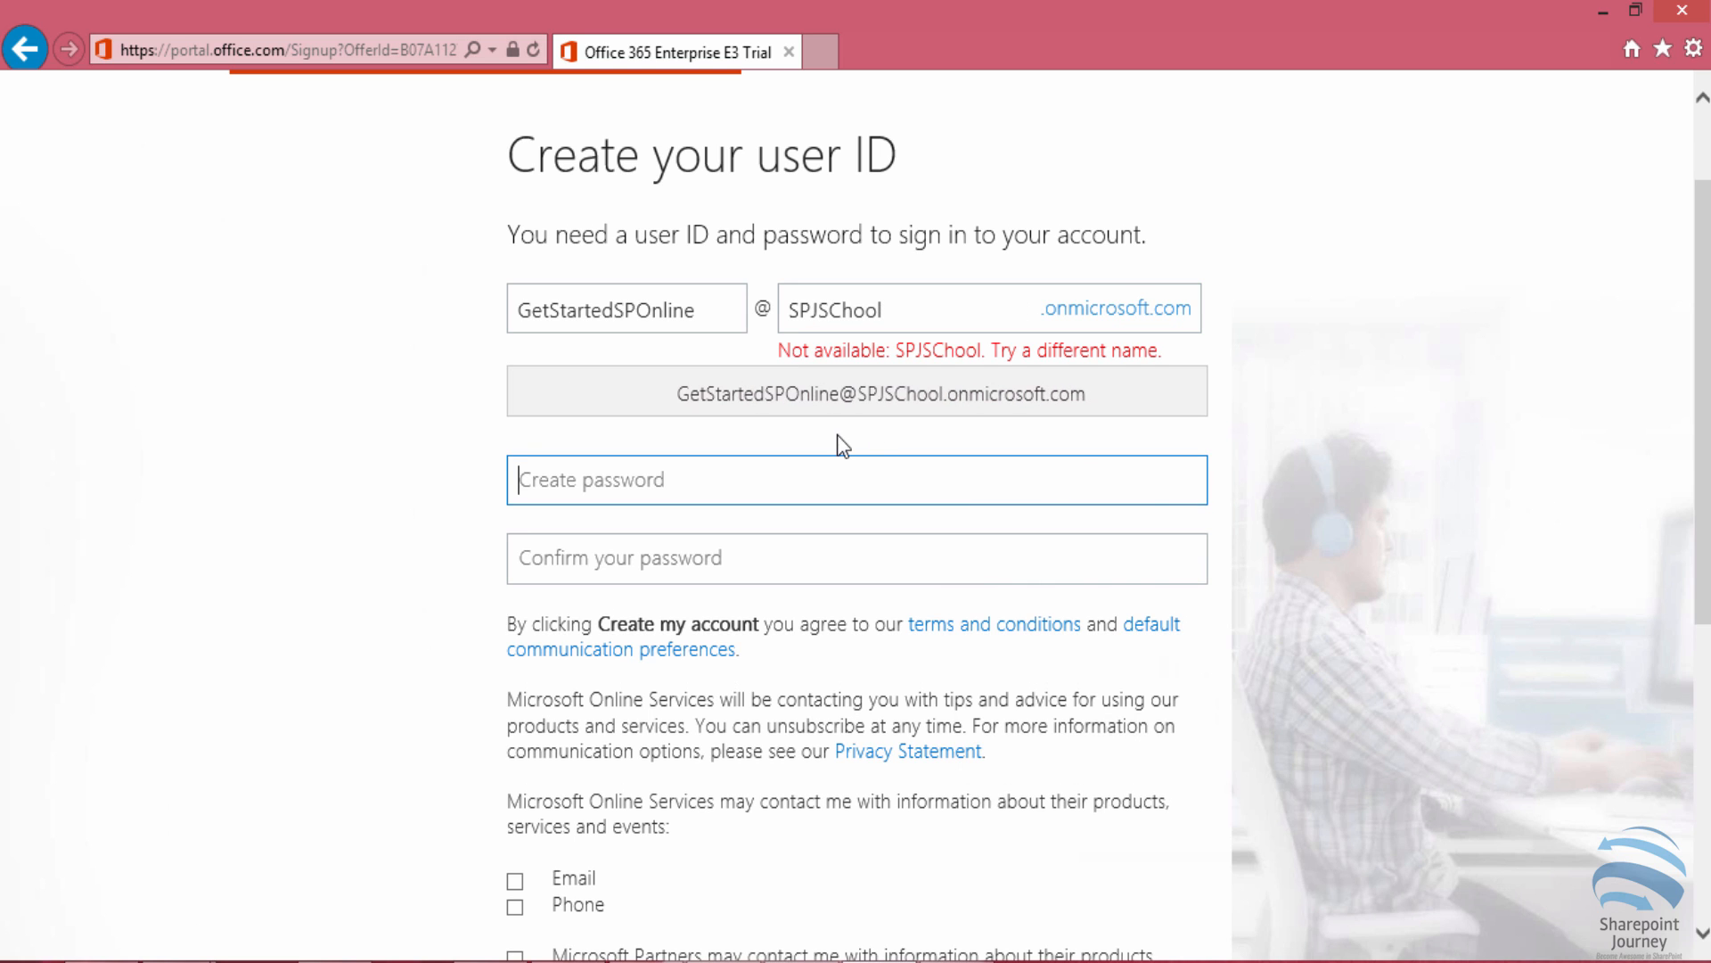
{"action": "type", "text": "SPJourneySc"}
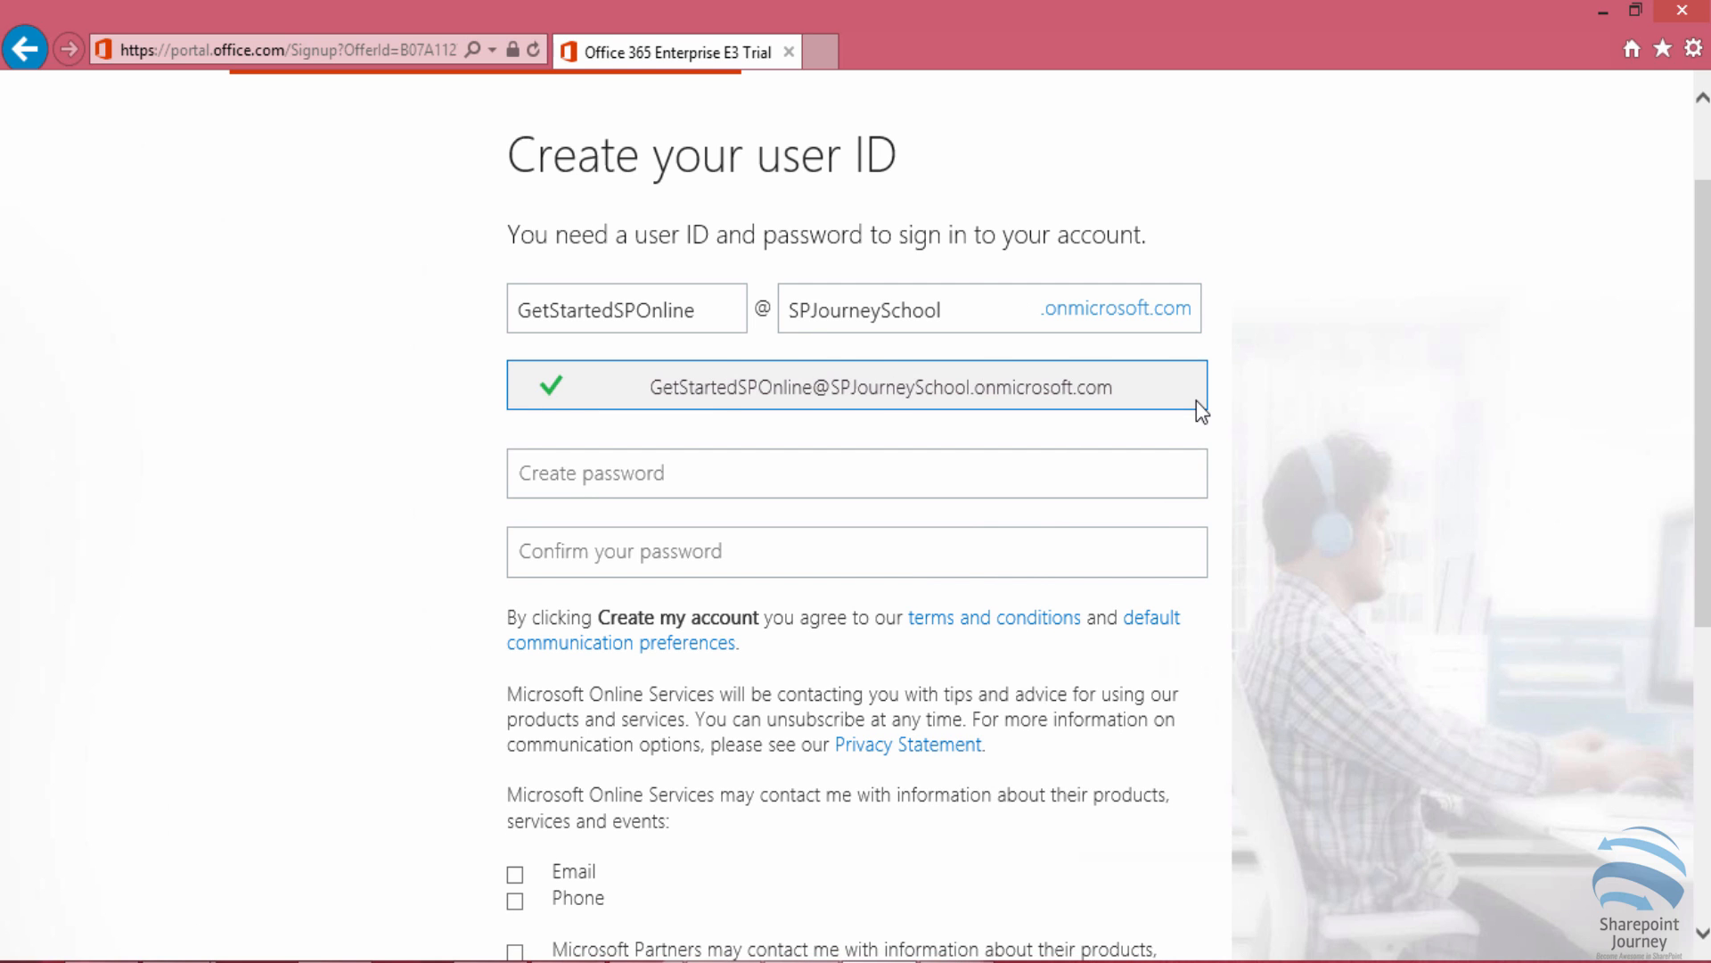
{"action": "mouse_move", "coordinate": [1058, 390]}
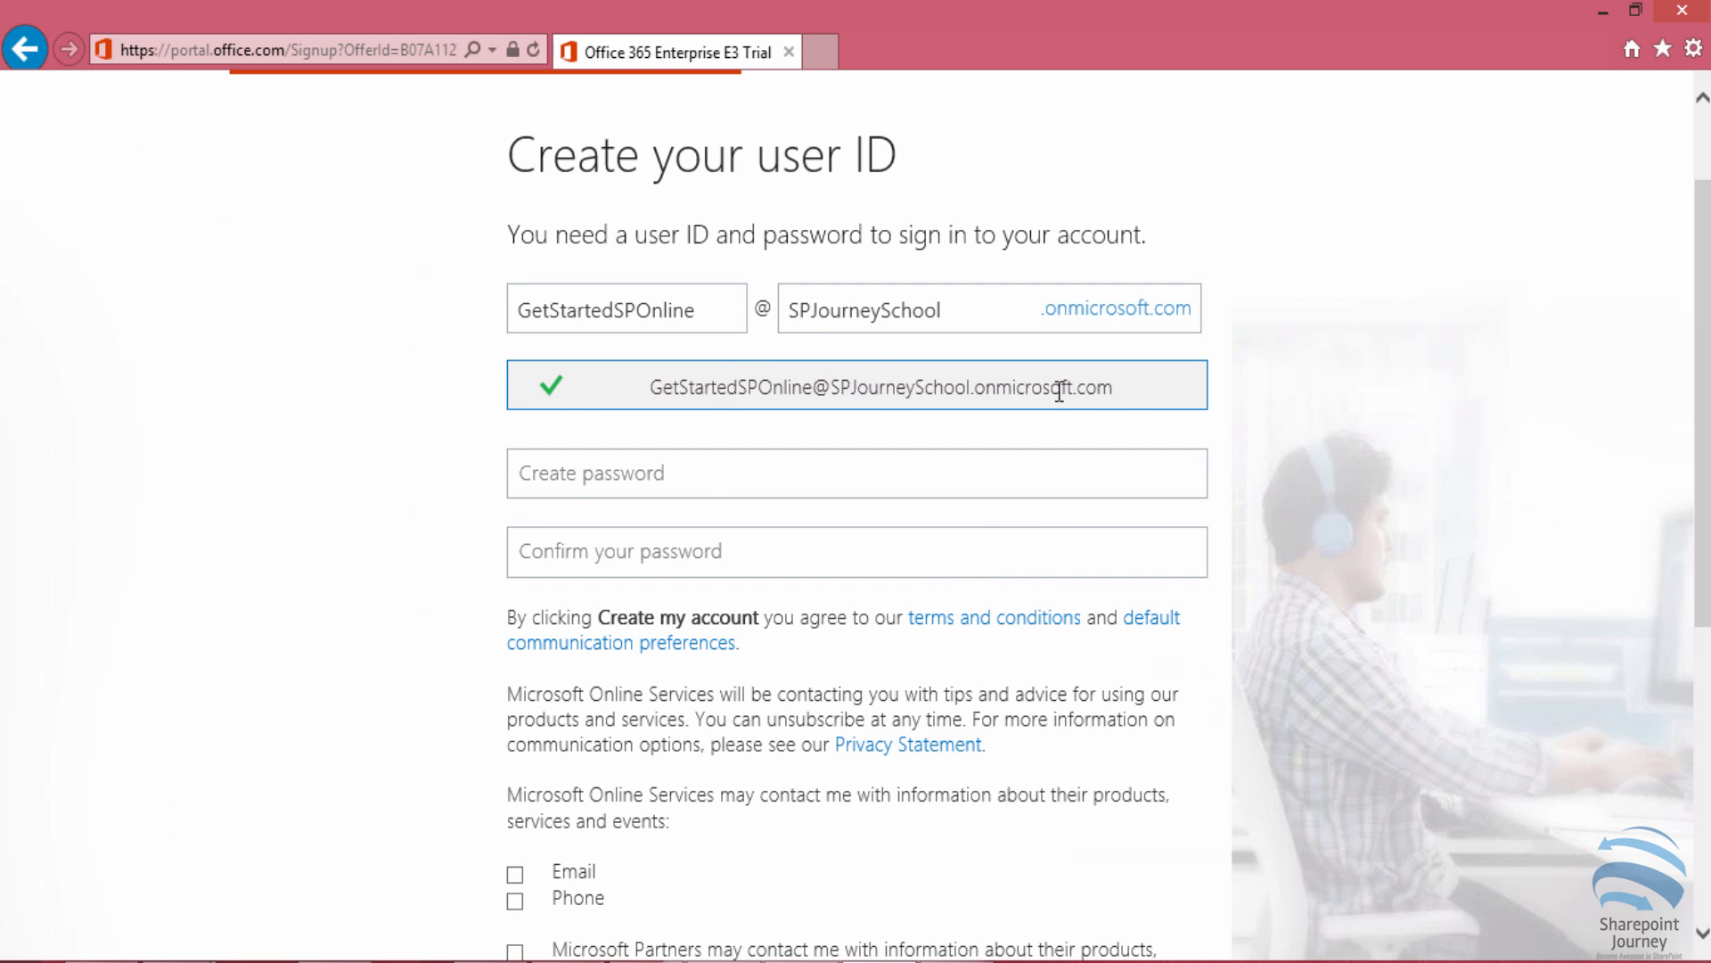
- Enter and confirm the account password
{"action": "type", "text": "•"}
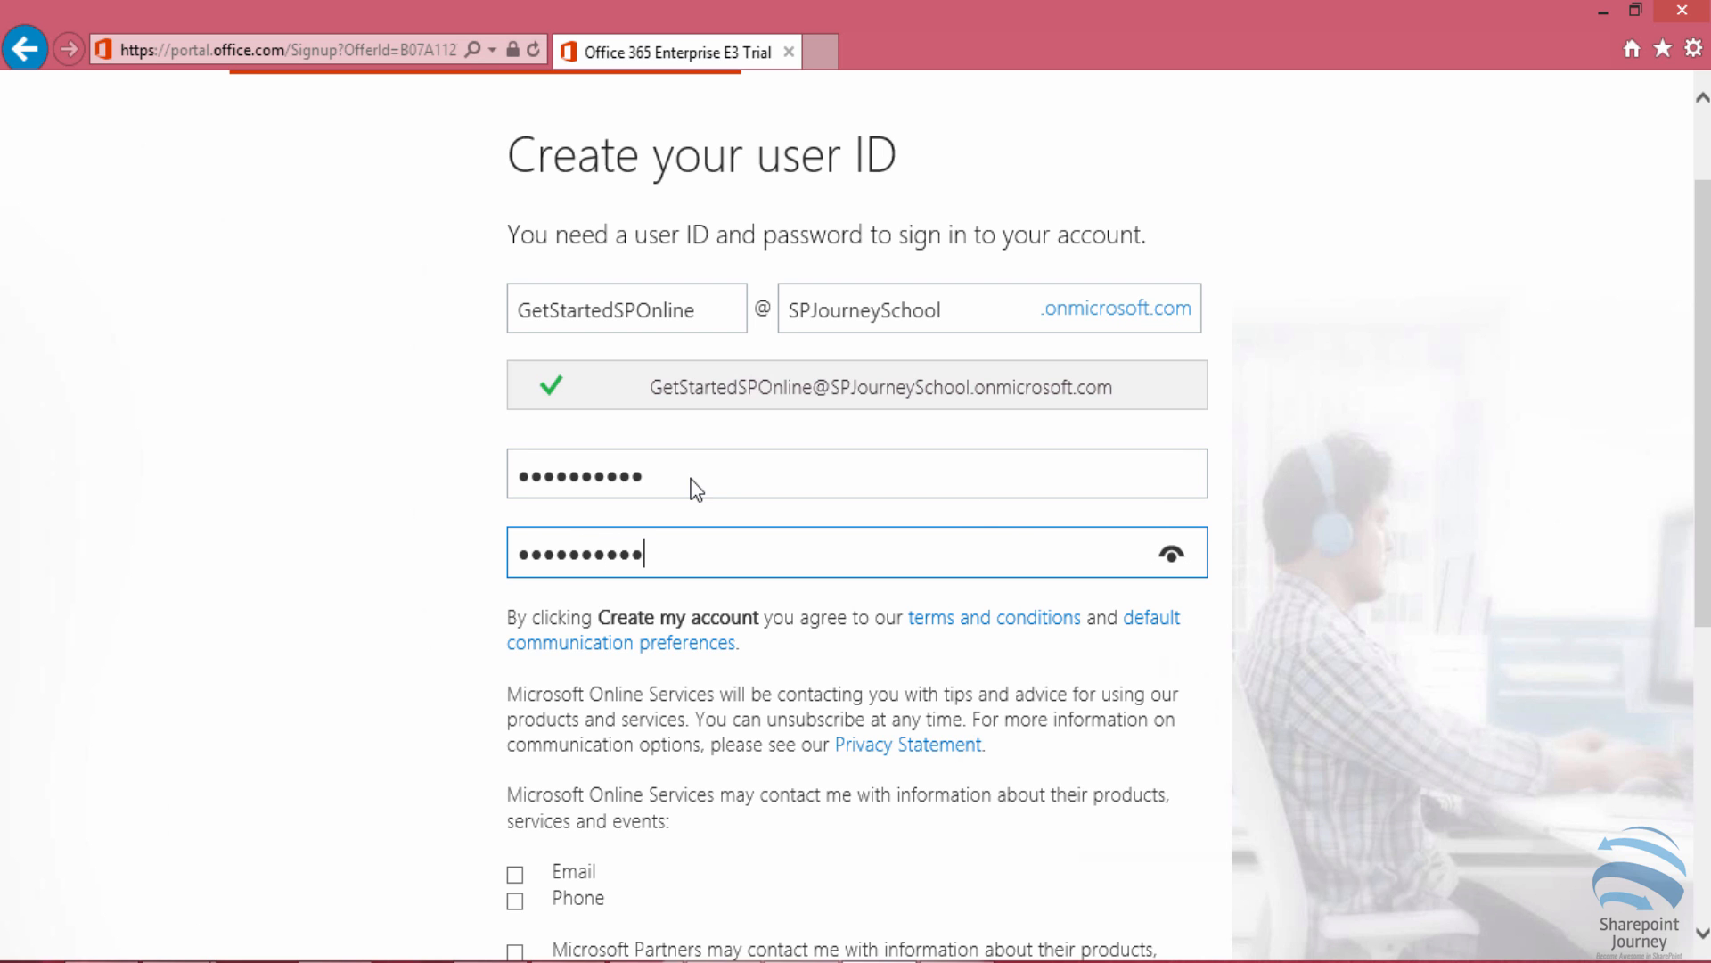
{"action": "scroll", "scroll_direction": "down", "scroll_amount": 3}
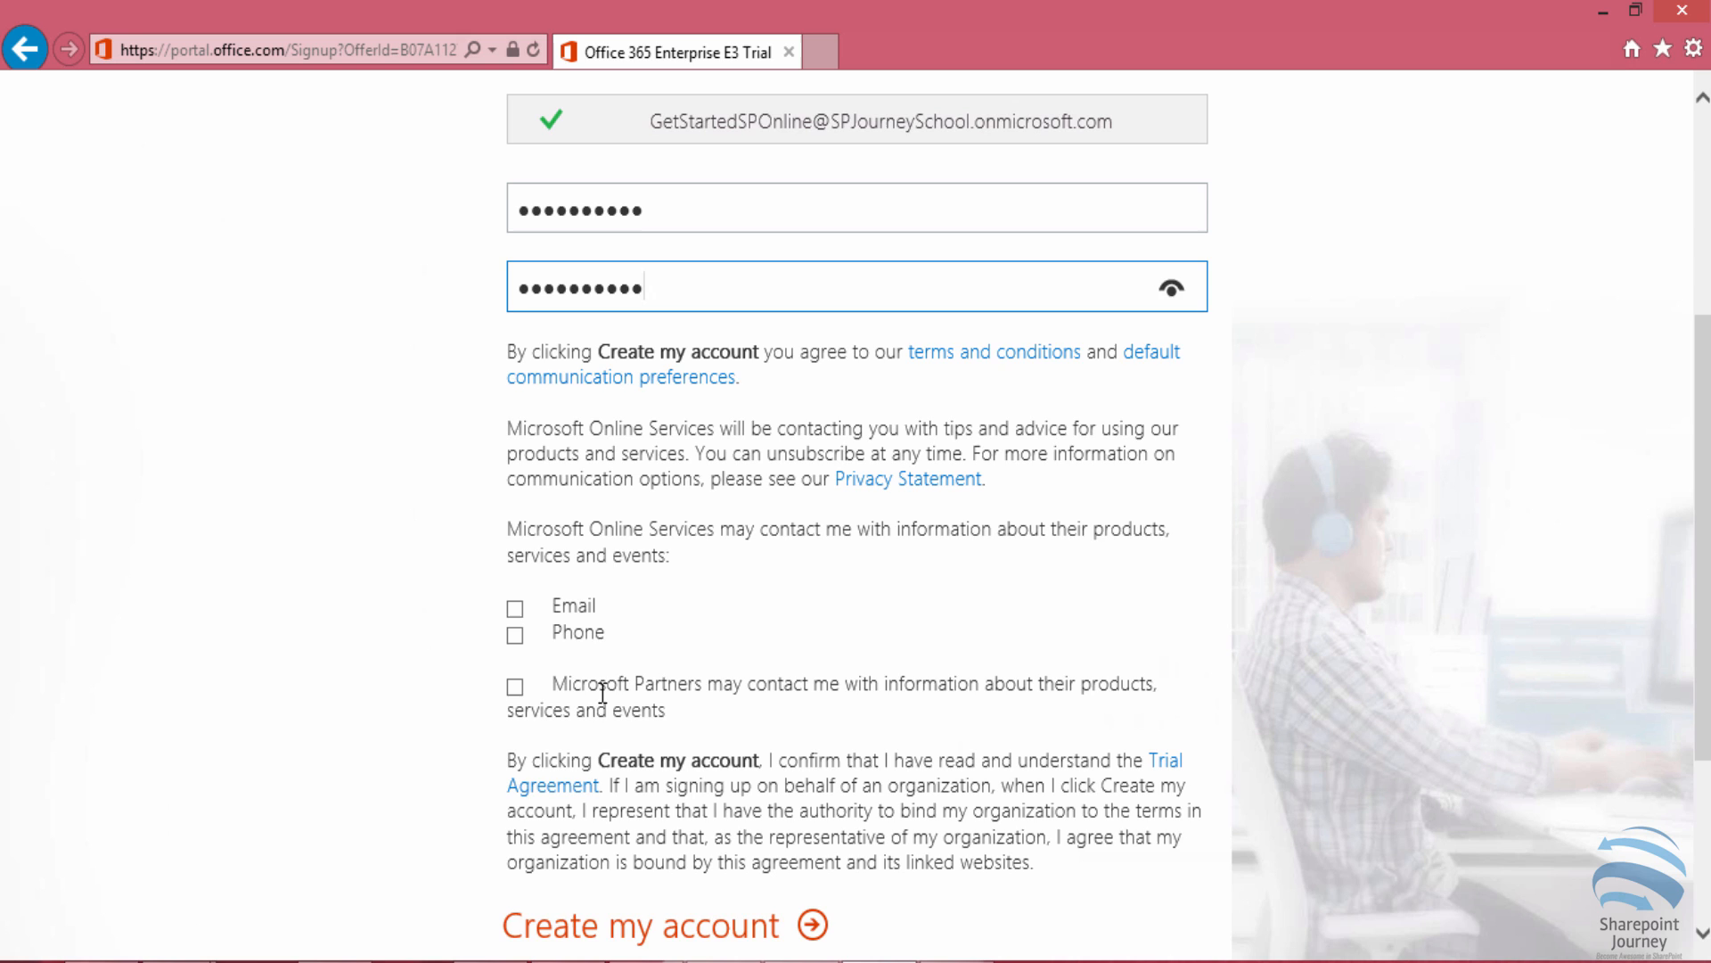
{"action": "scroll", "scroll_direction": "down", "scroll_amount": 3}
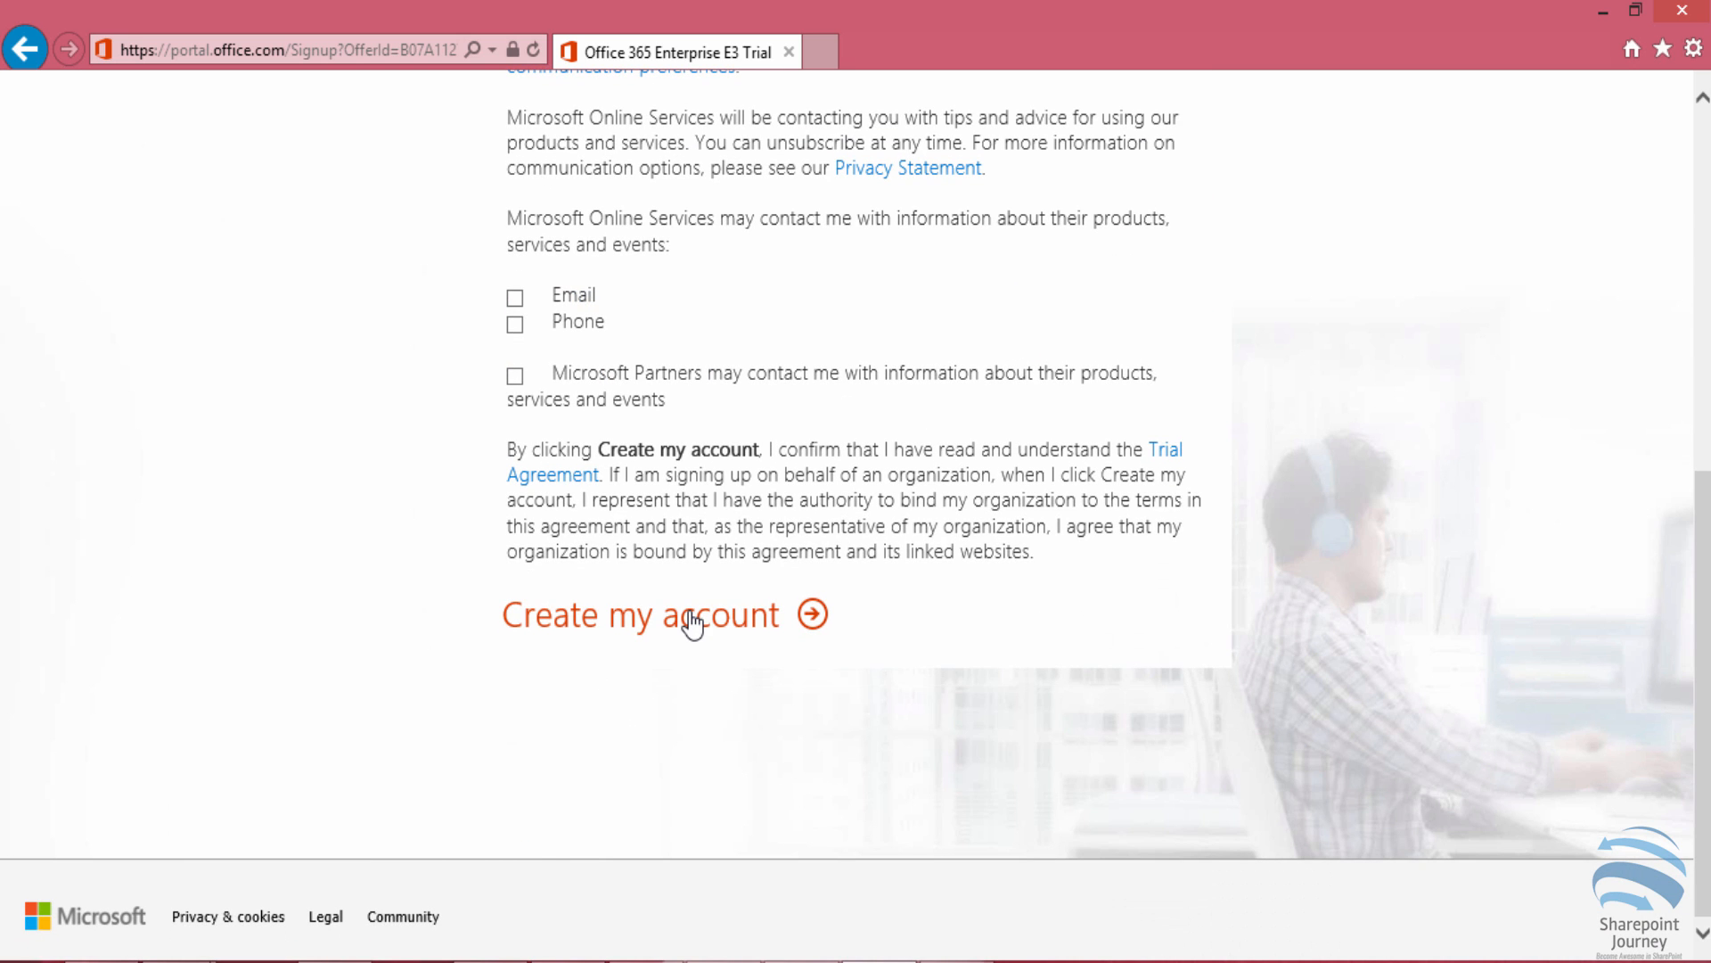
{"action": "left_click", "coordinate": [640, 616]}
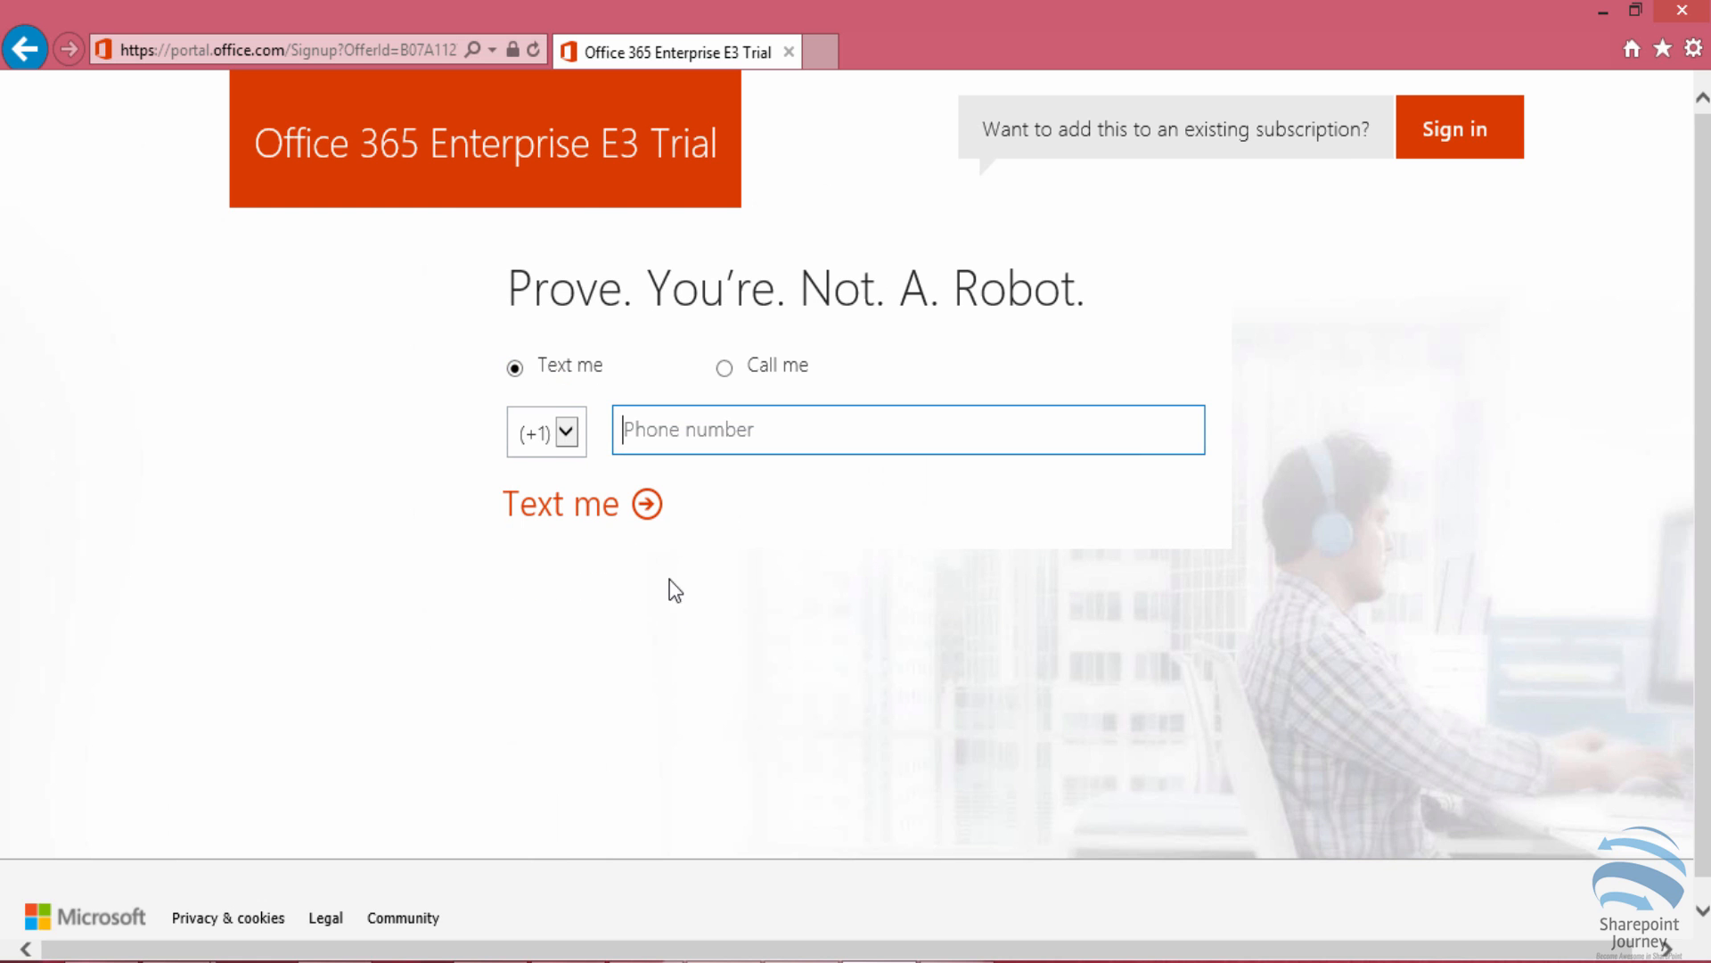
{"action": "left_click", "coordinate": [546, 430]}
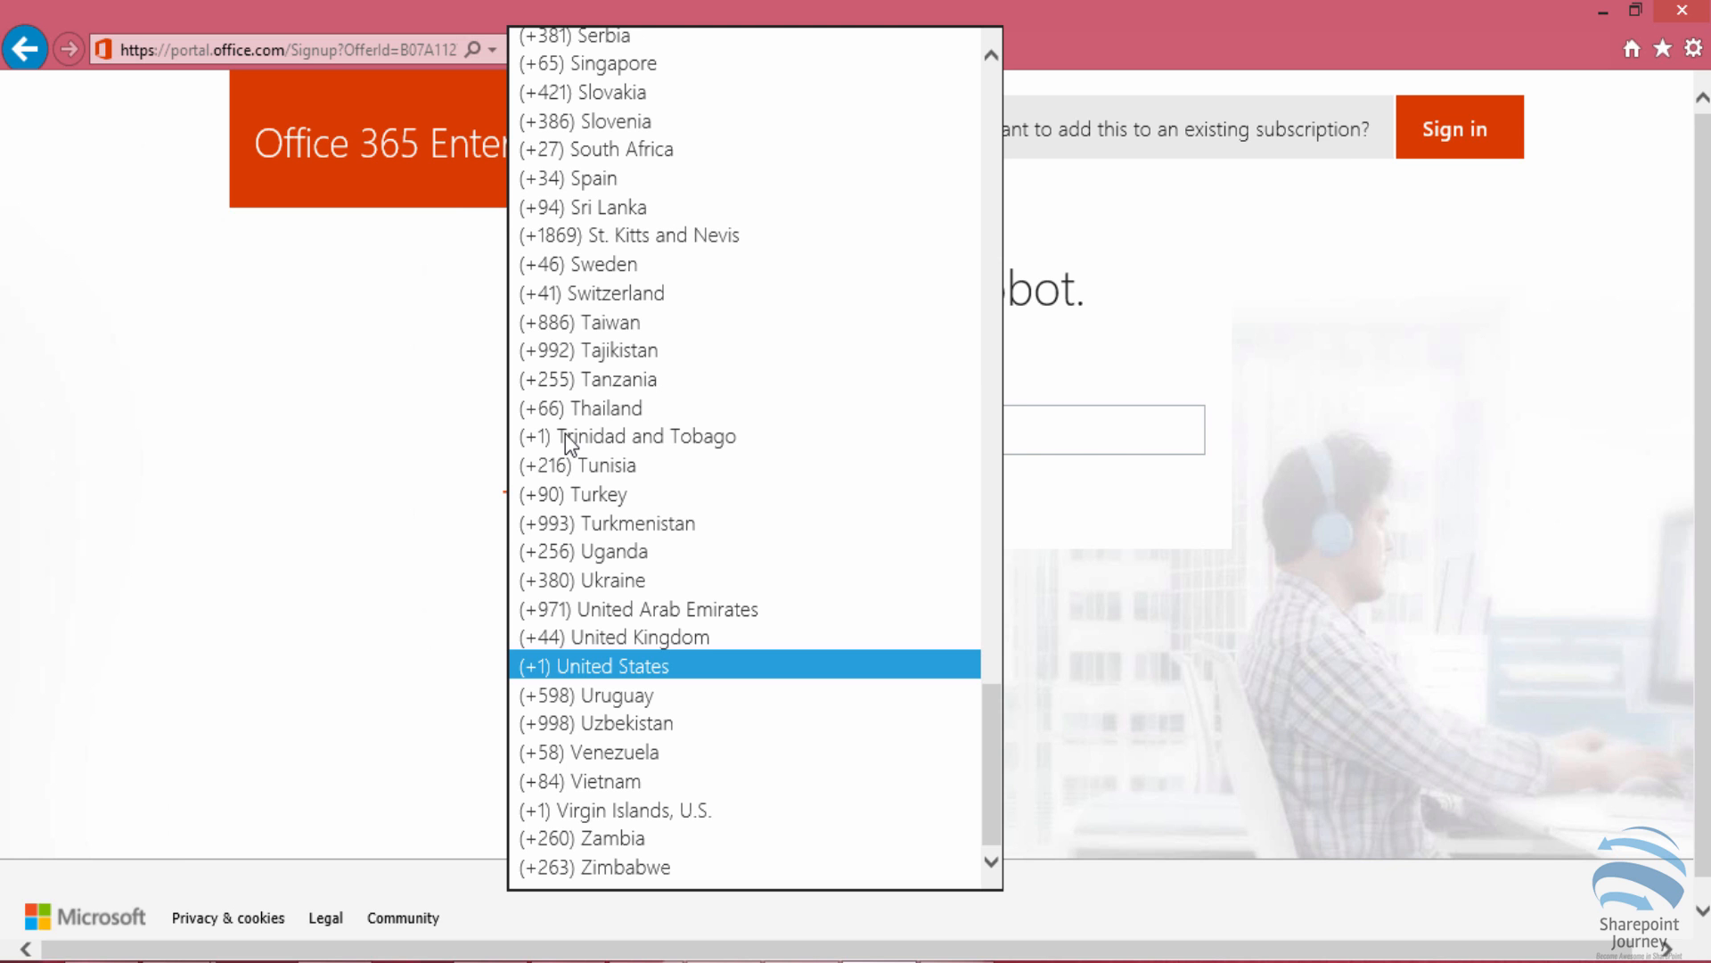
{"action": "scroll", "scroll_direction": "down", "scroll_amount": 3}
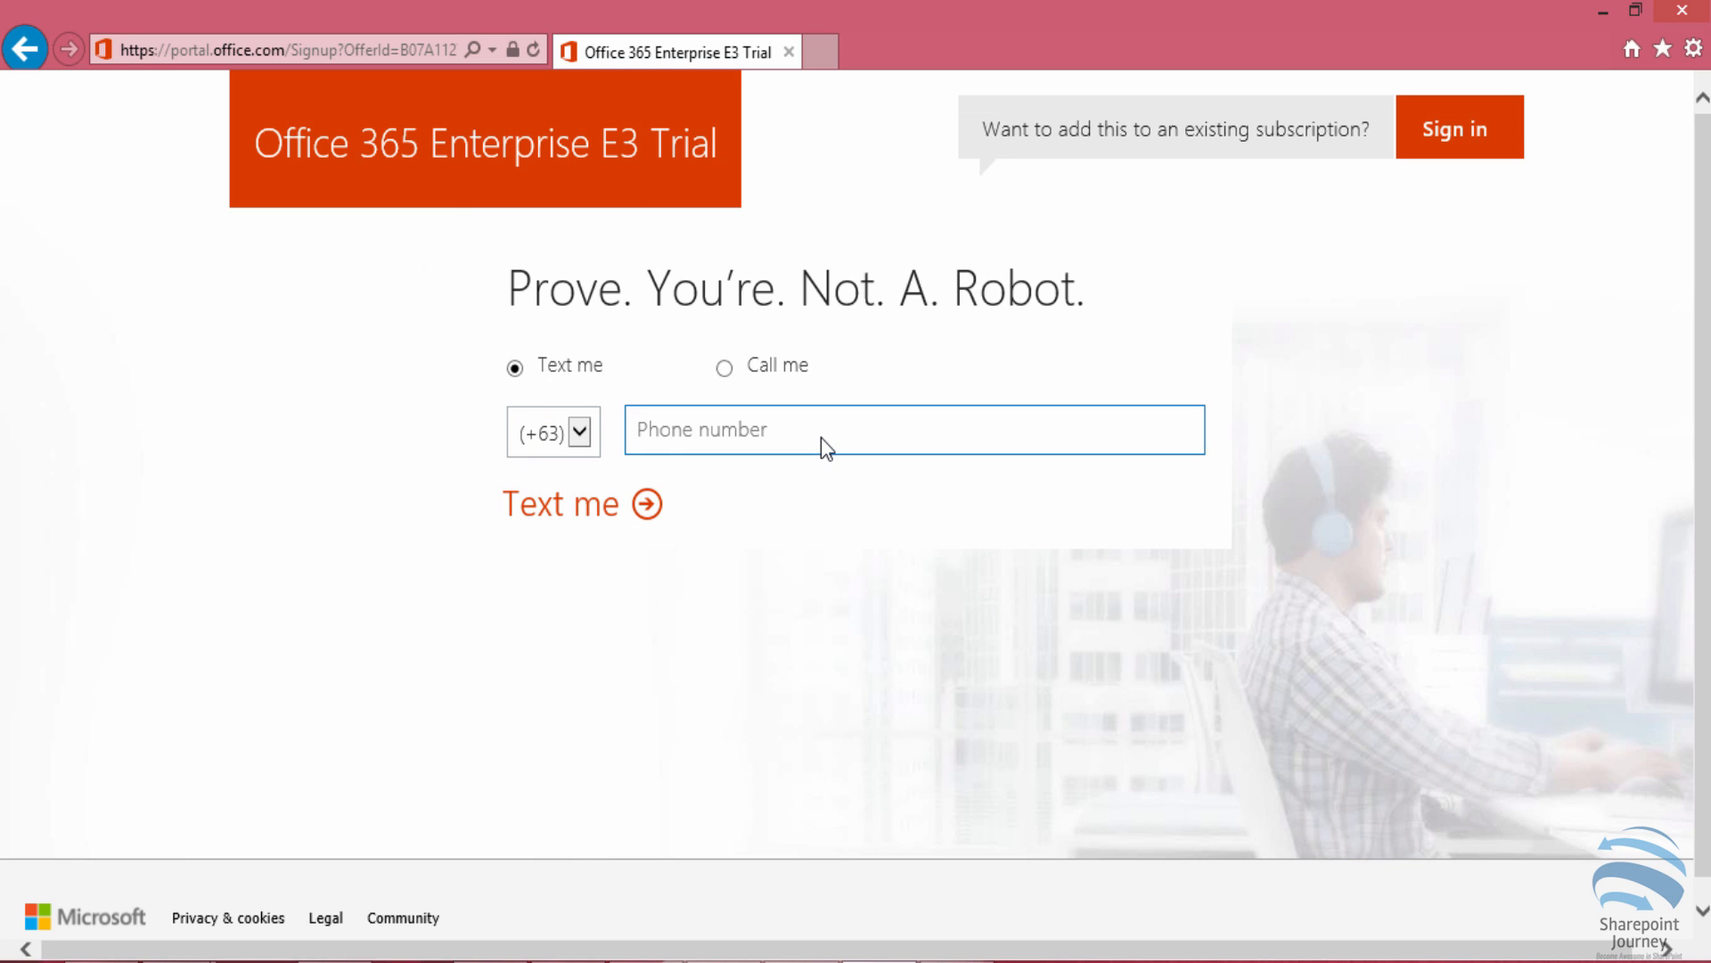
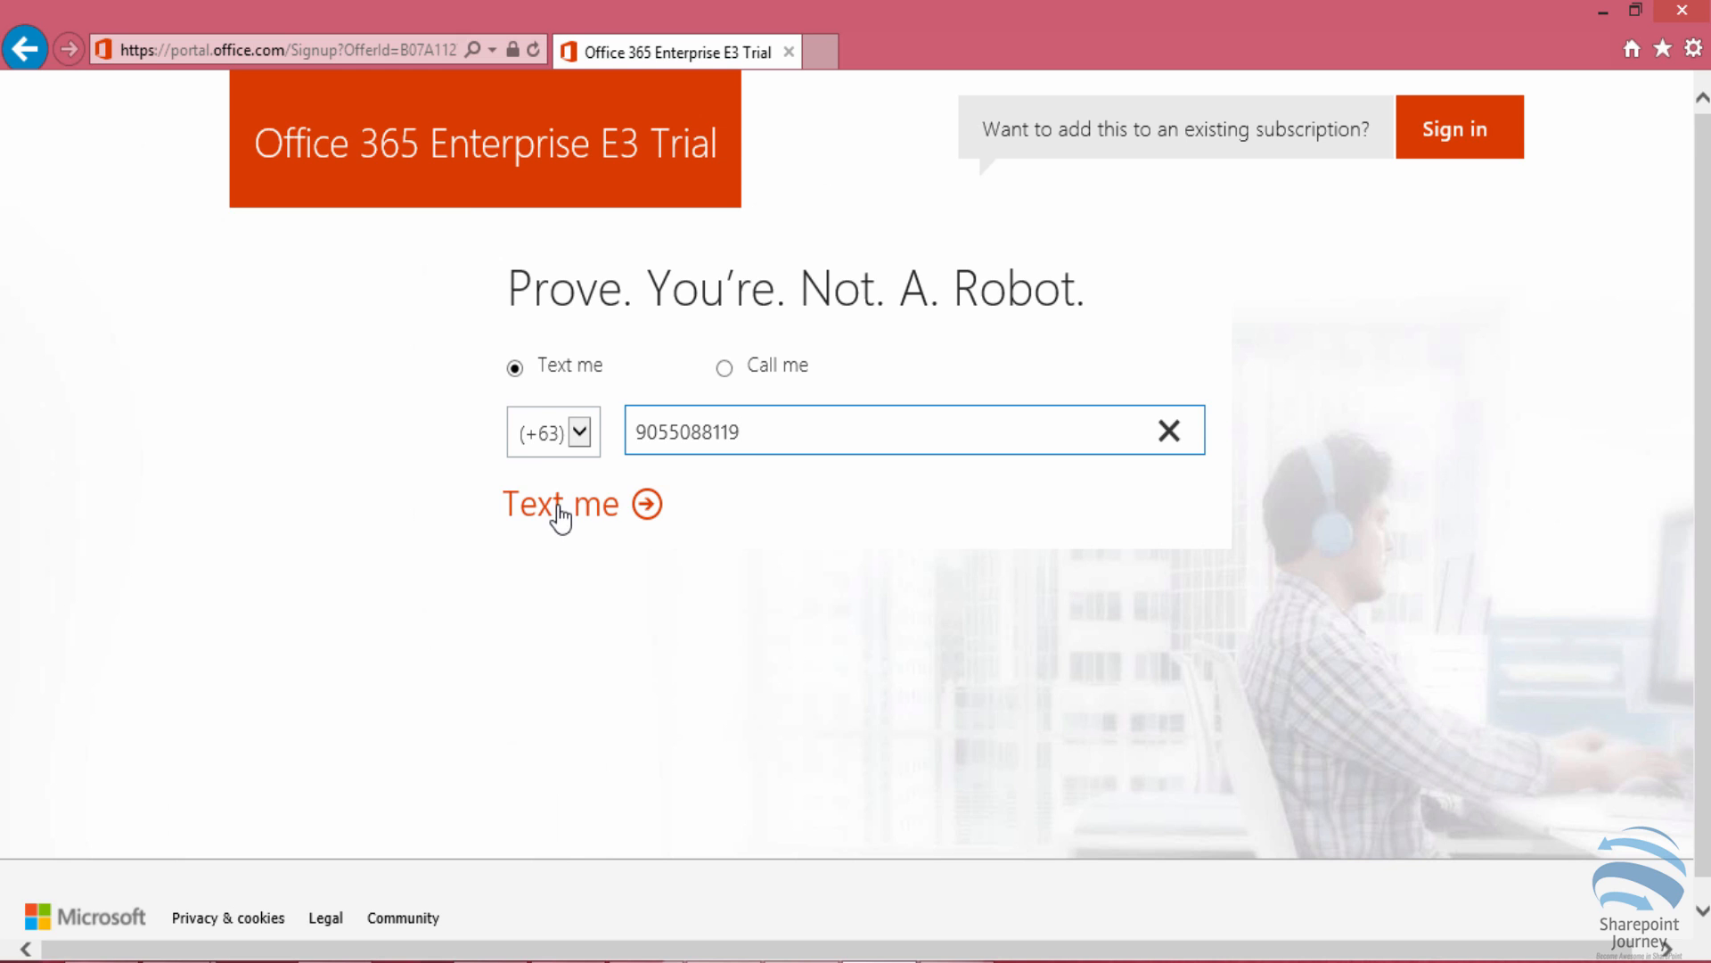
{"action": "left_click", "coordinate": [560, 503]}
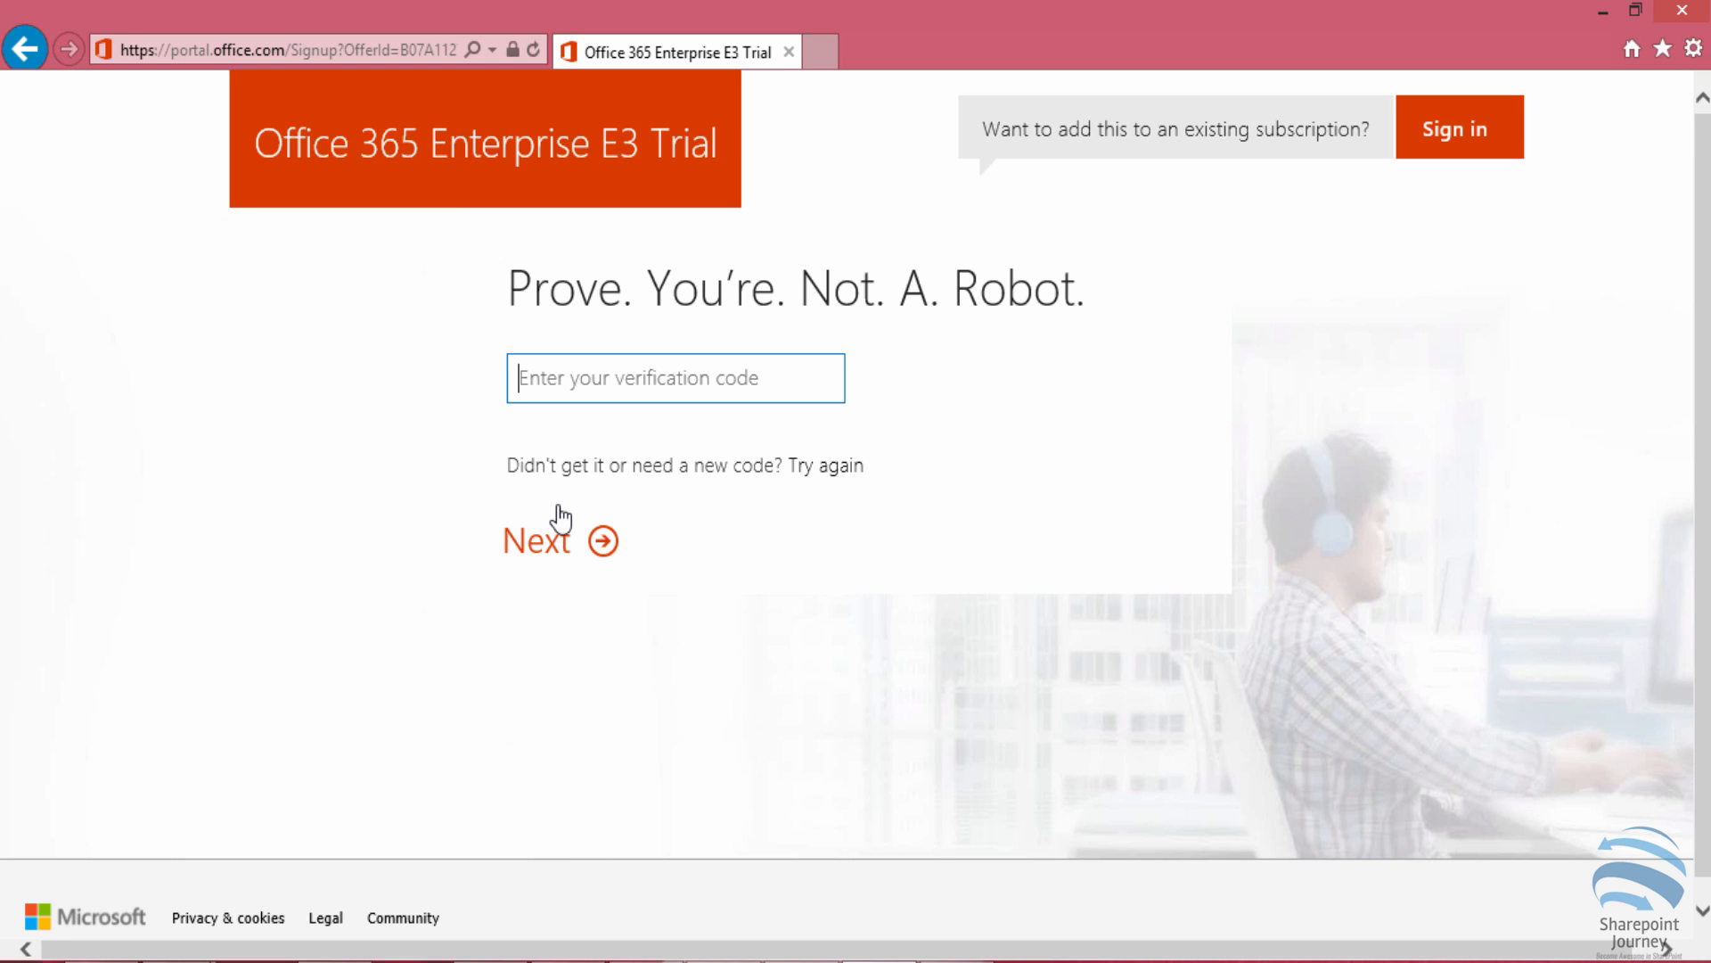
{"action": "left_click", "coordinate": [674, 378]}
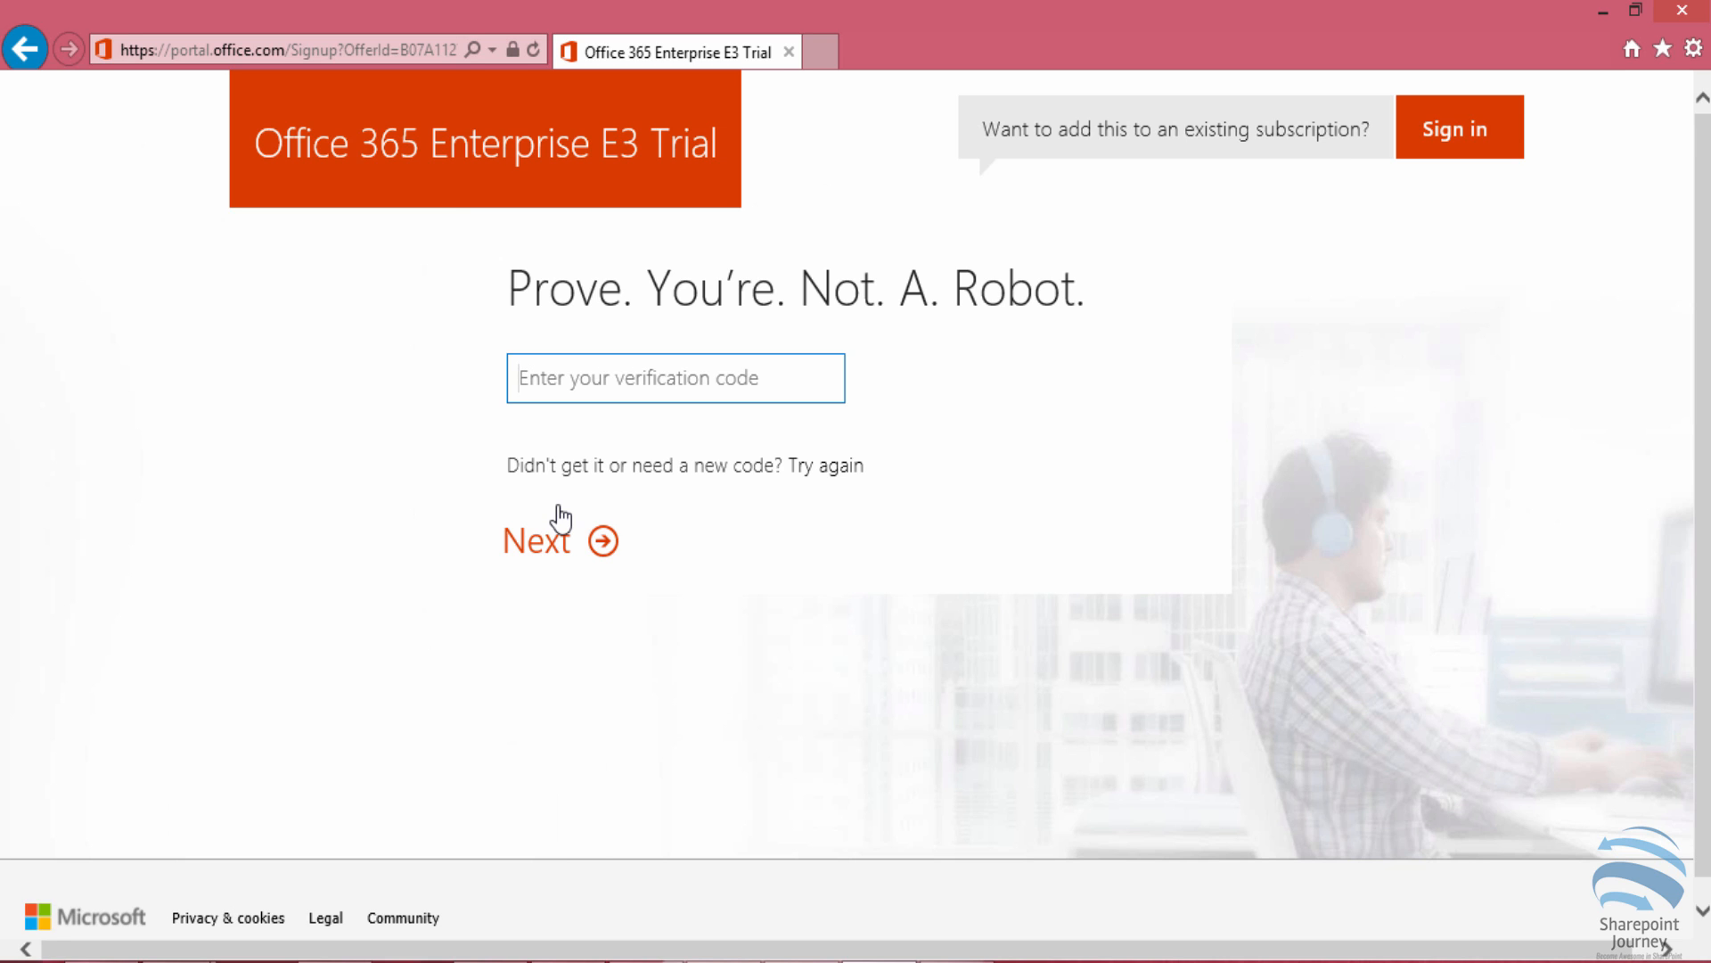
{"action": "left_click", "coordinate": [674, 378]}
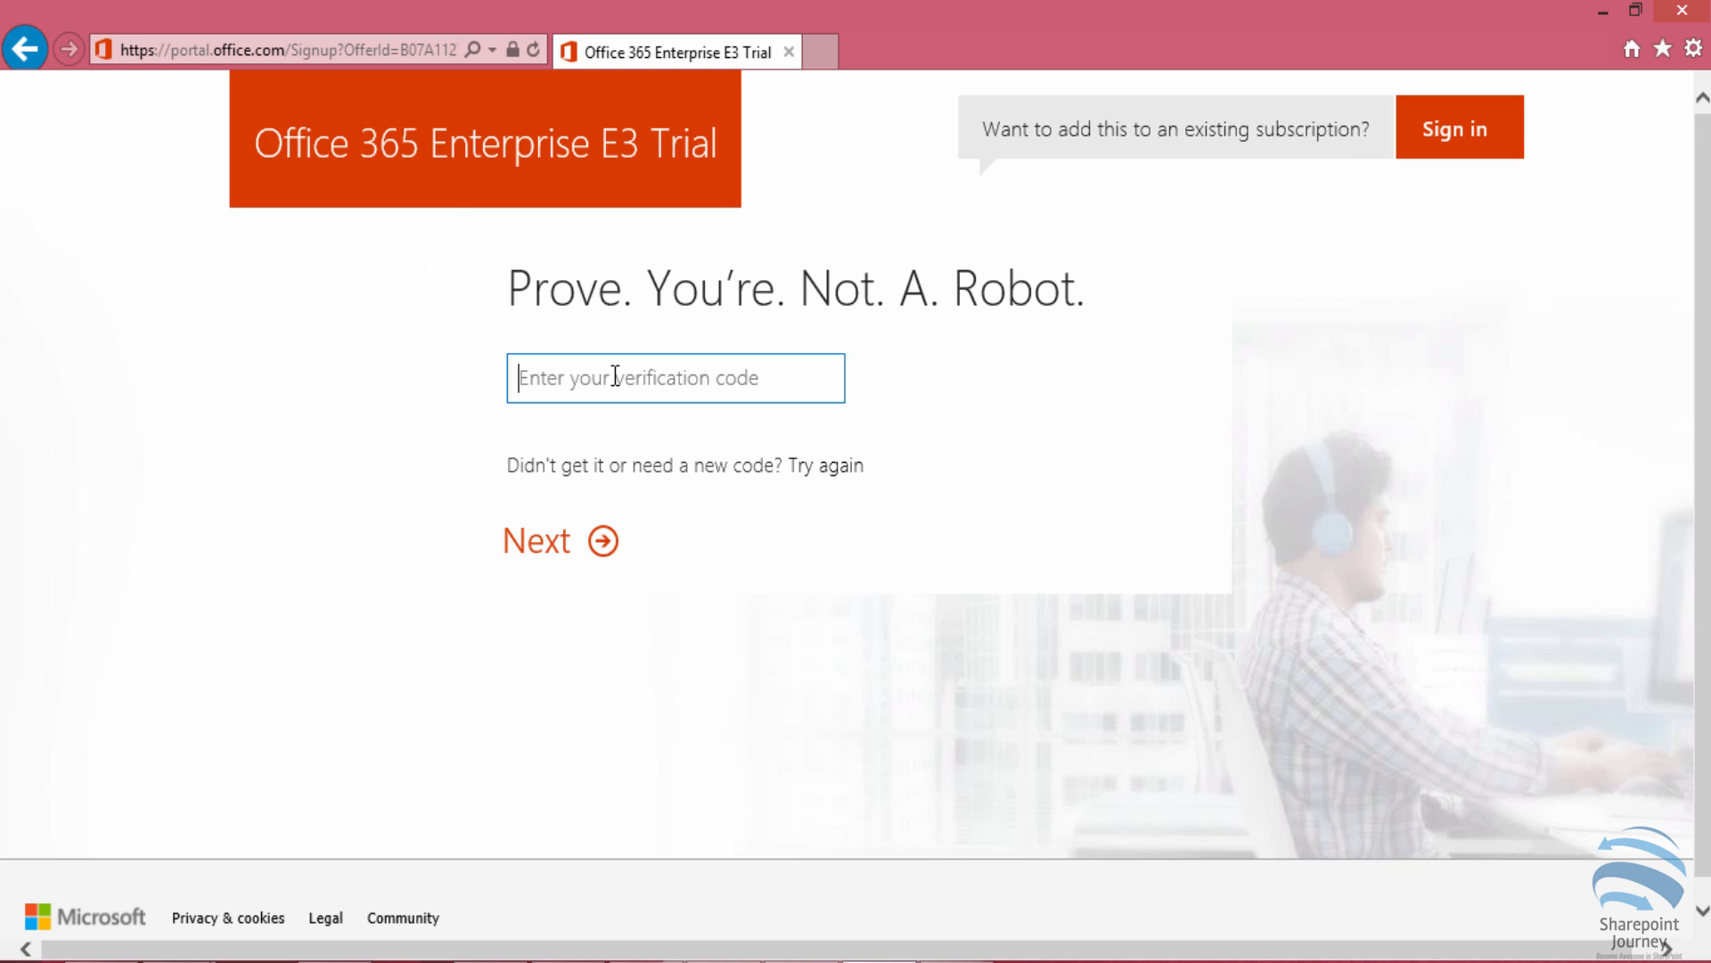
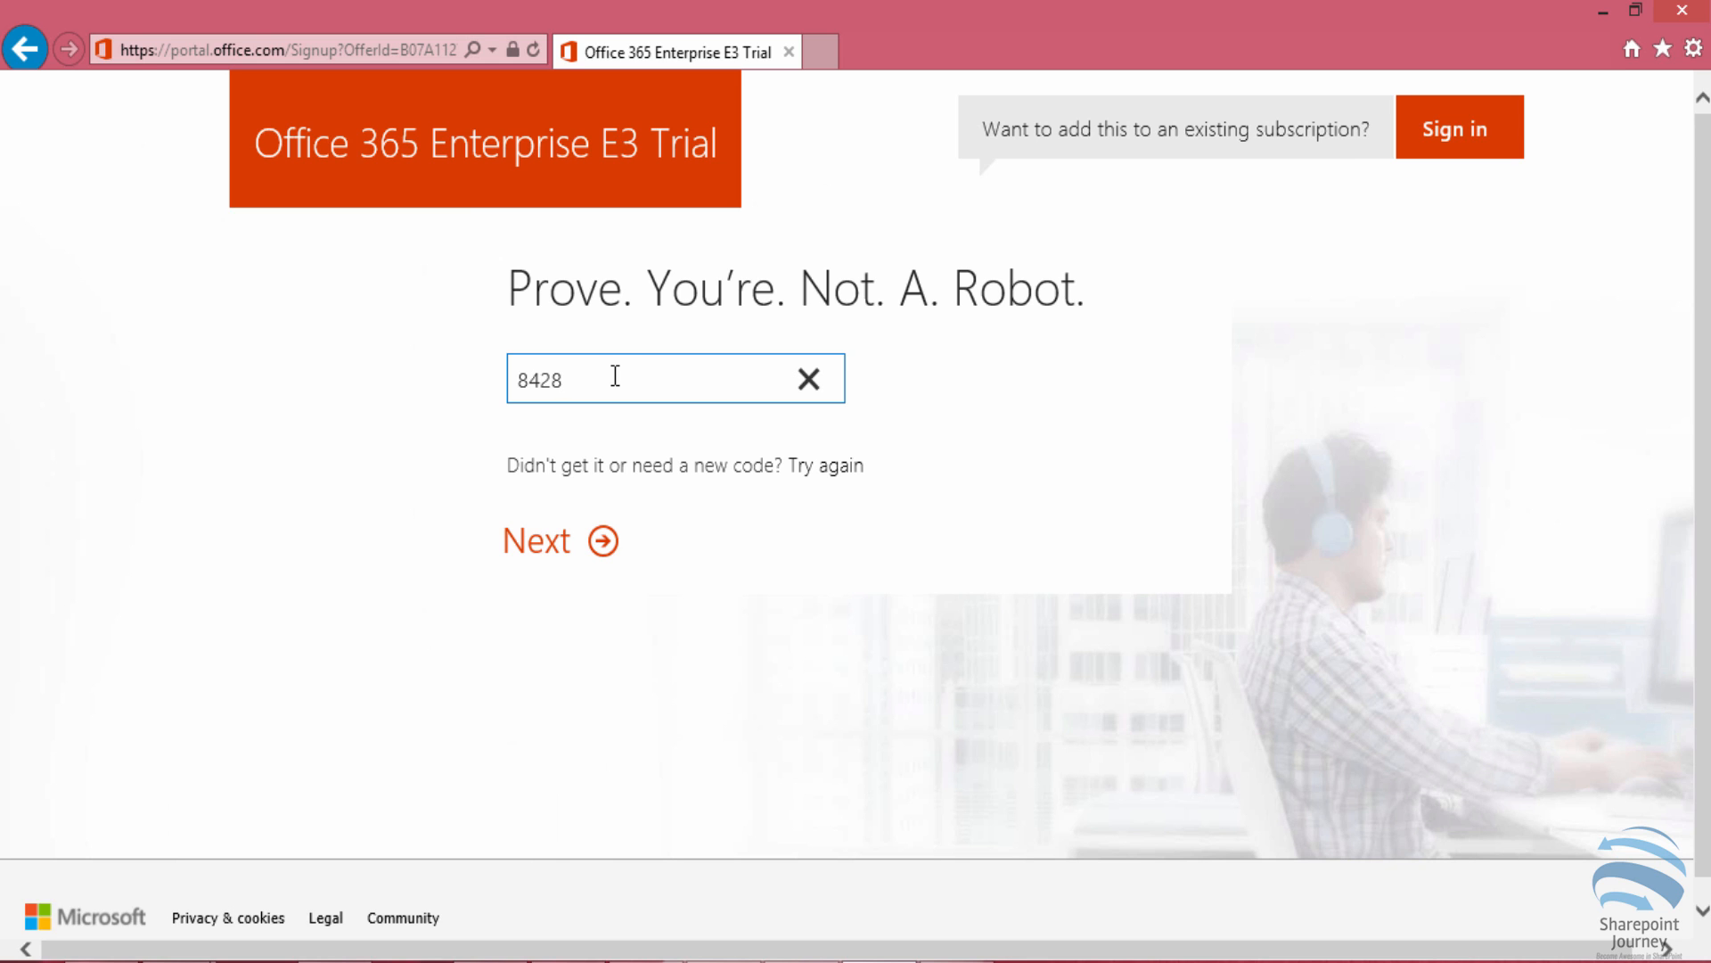
{"action": "left_click", "coordinate": [558, 540]}
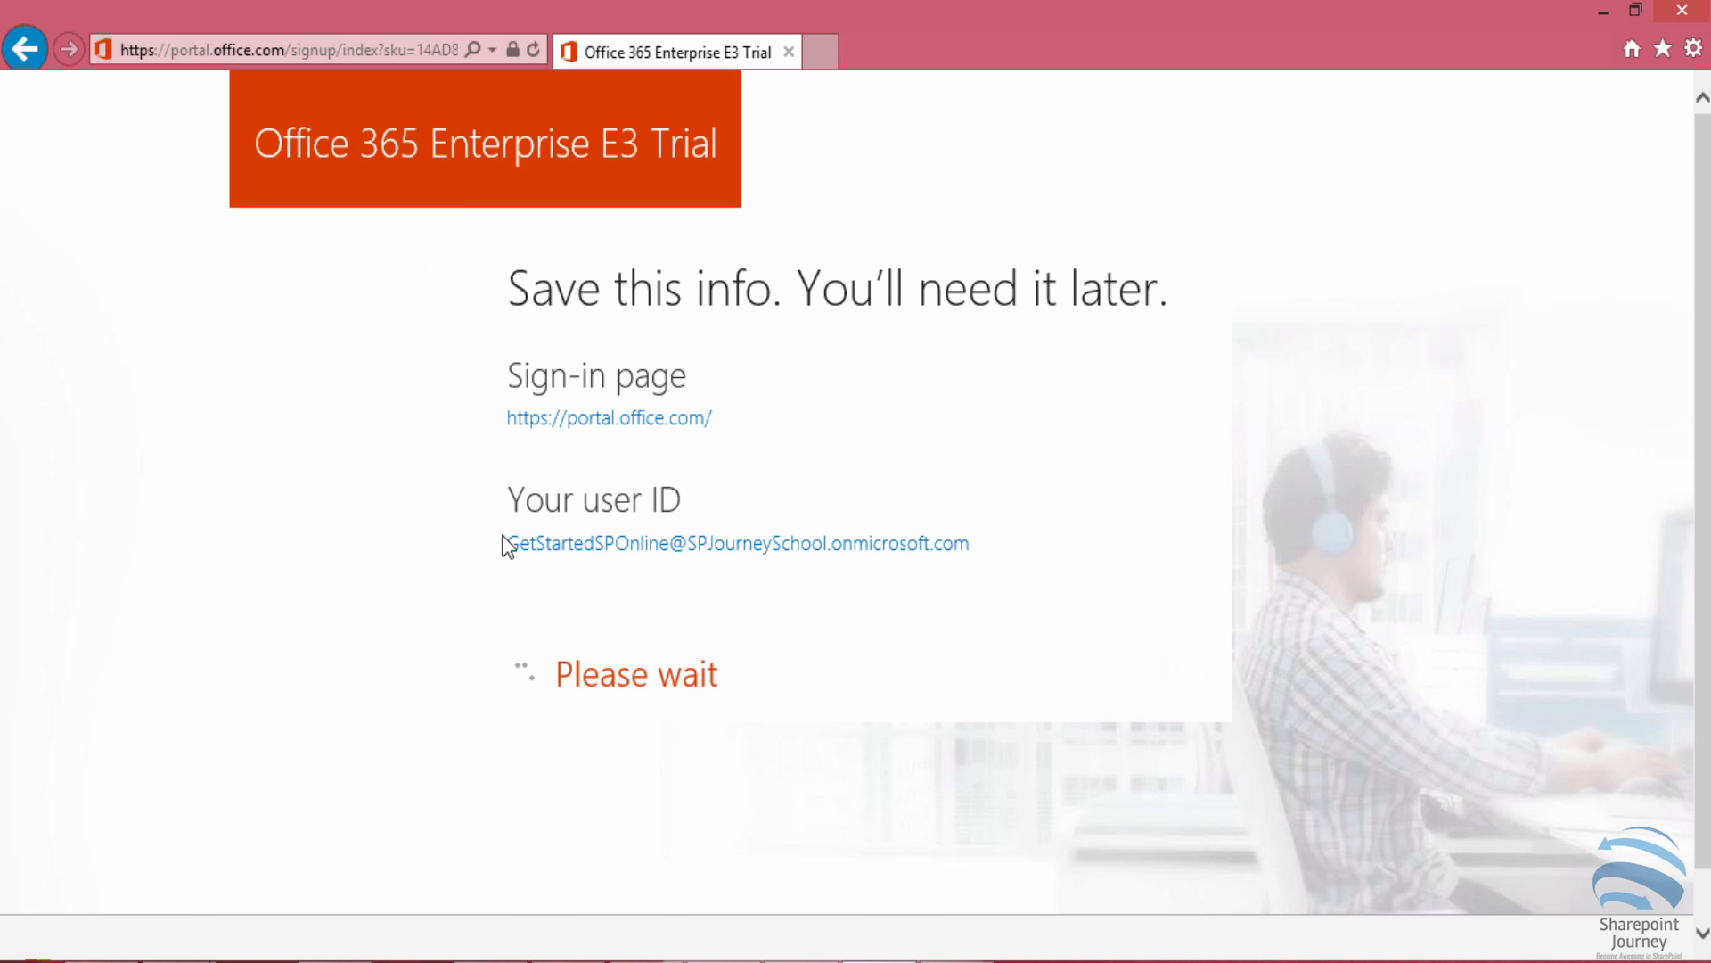